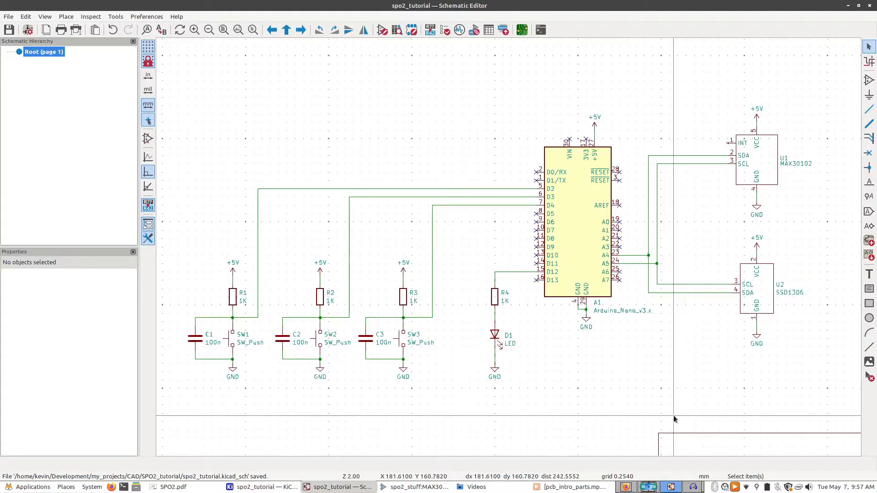
mouse_move(738, 300)
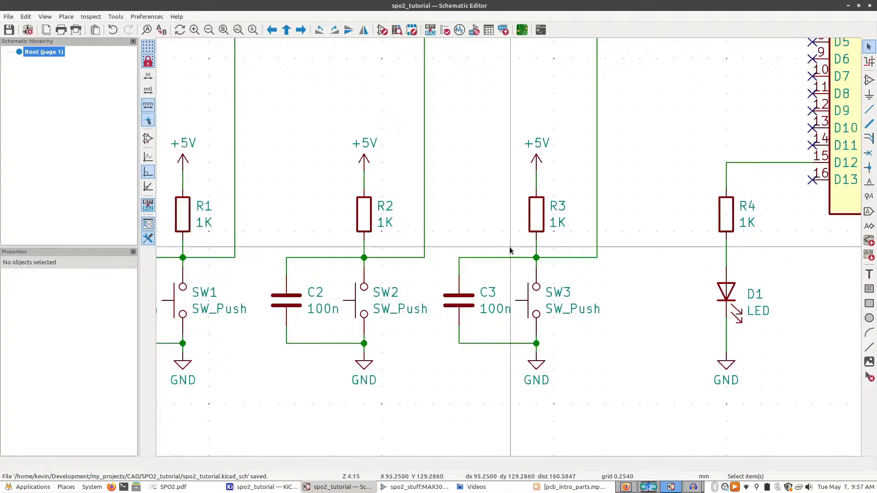
mouse_move(484, 272)
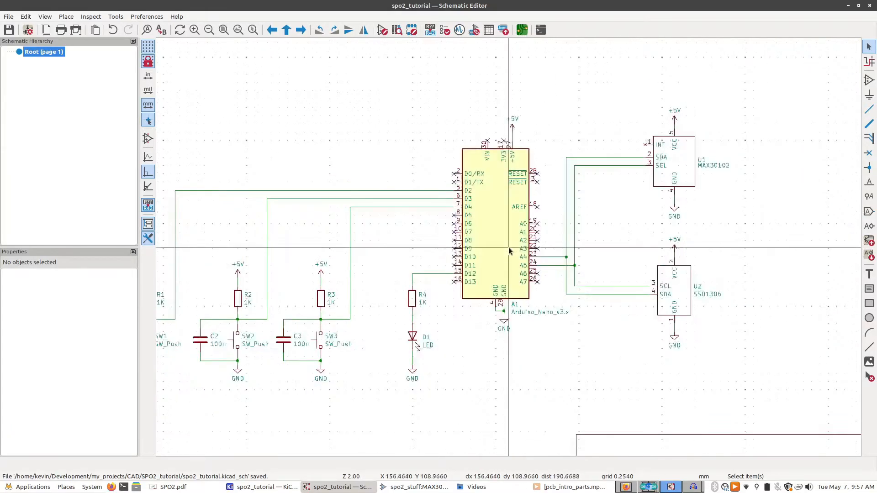
mouse_move(473, 30)
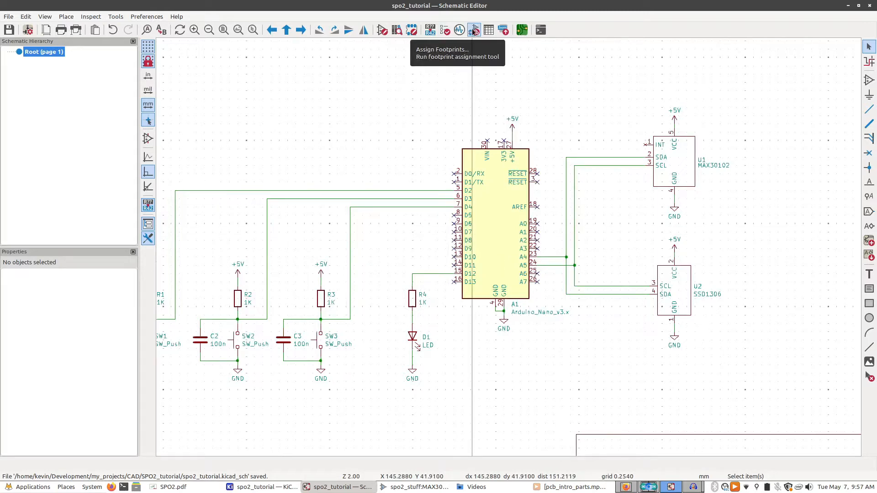
- Launch the footprint assignment tool, where only the Arduino Nano has a footprint
click(473, 30)
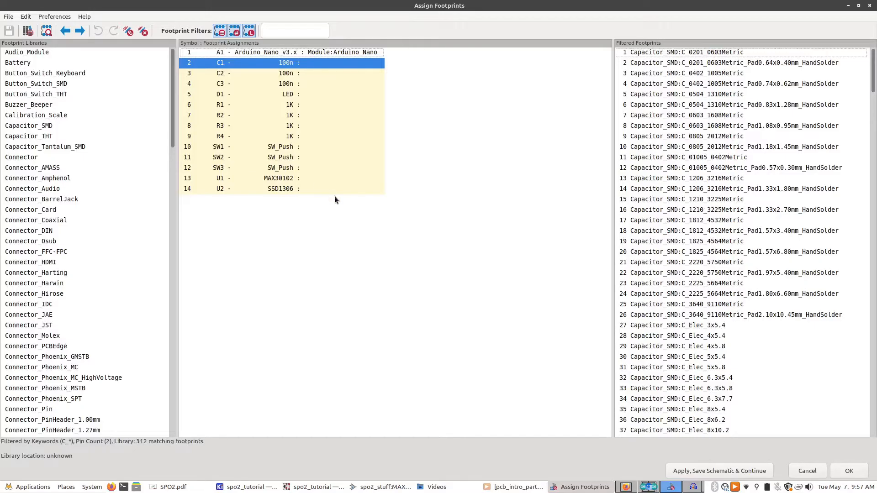
mouse_move(502, 338)
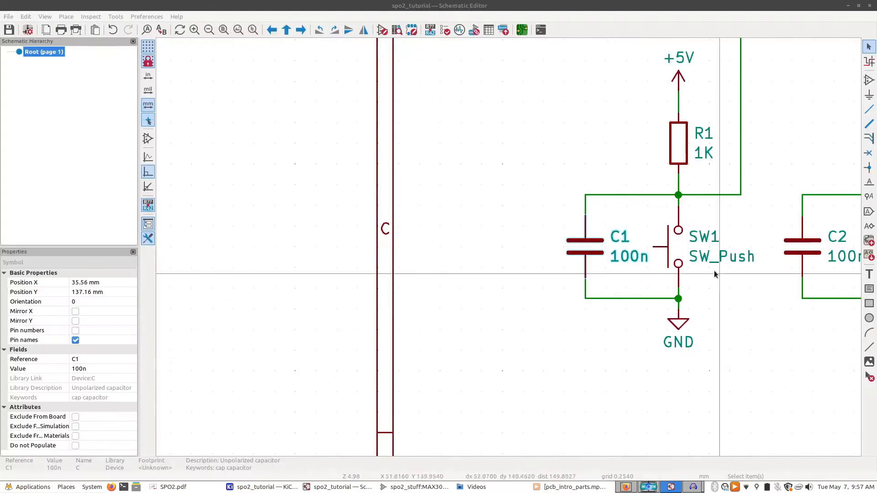
click(520, 30)
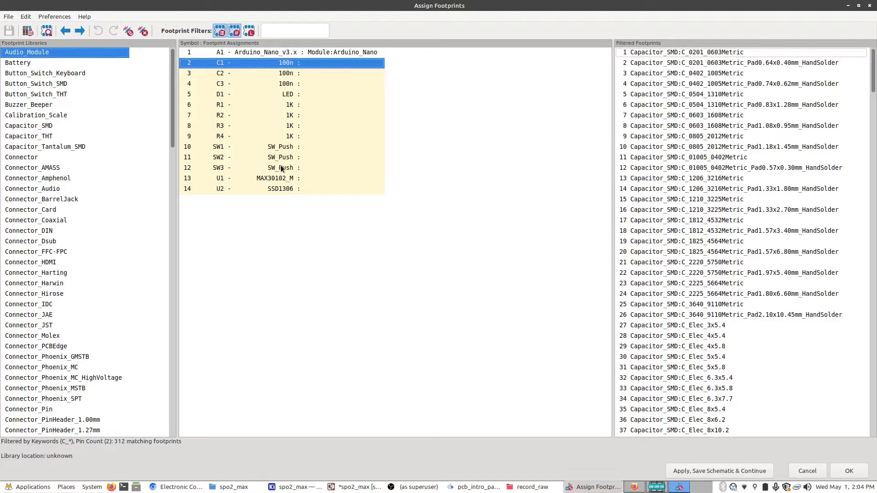
mouse_move(268, 70)
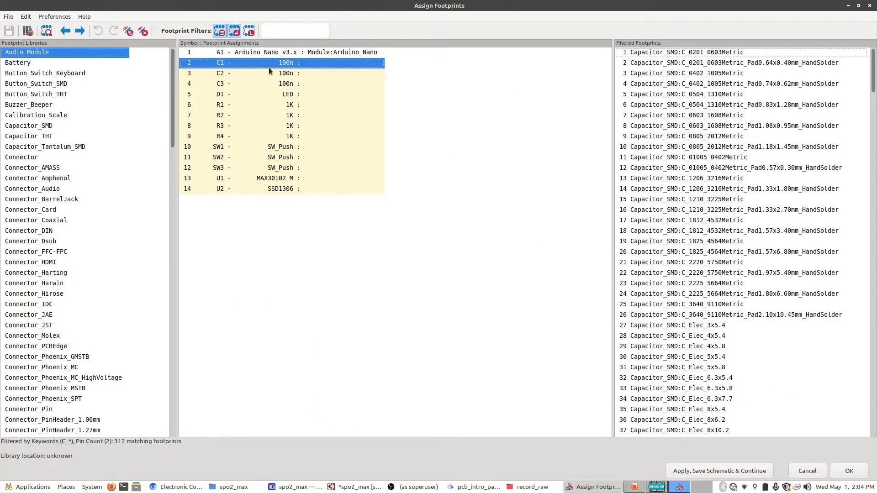
mouse_move(359, 360)
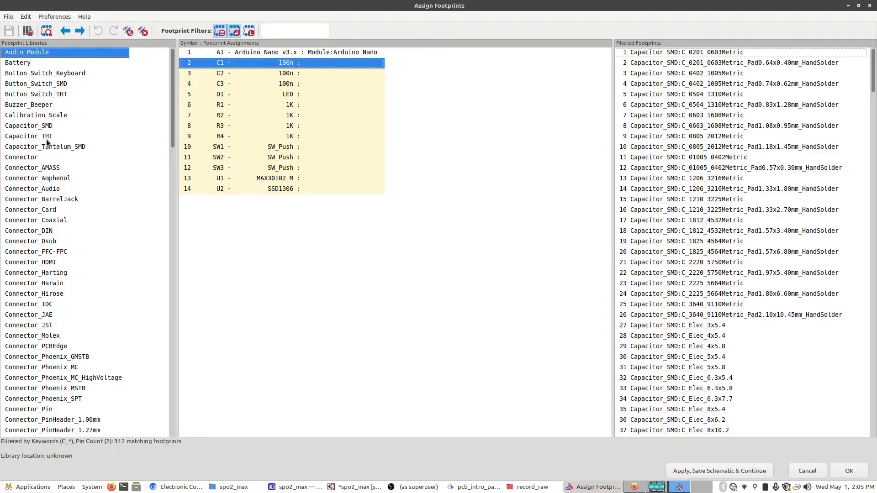
- Show the Capacitor_THT library footprints and preview an axial 7.5 mm capacitor footprint
click(29, 136)
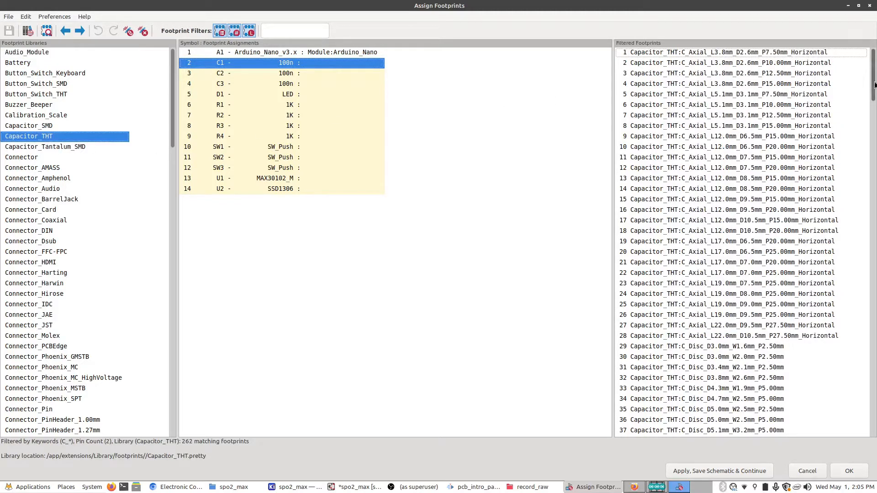
scroll(down, 3)
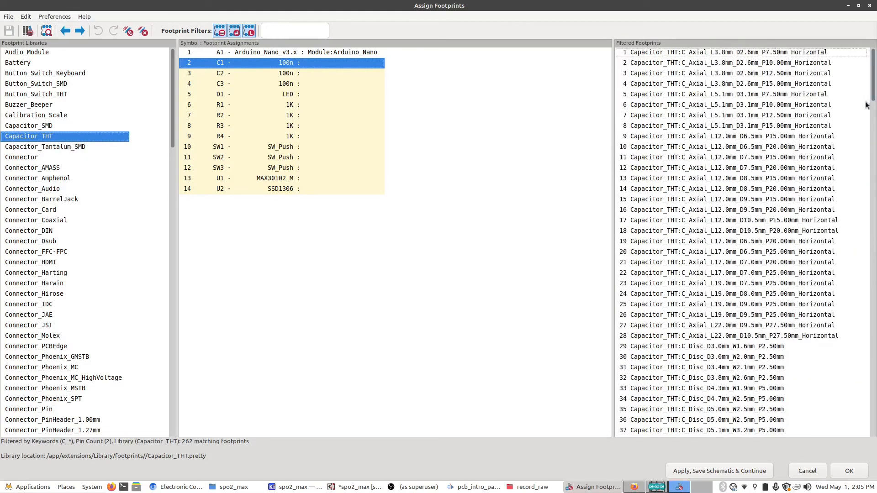
click(727, 157)
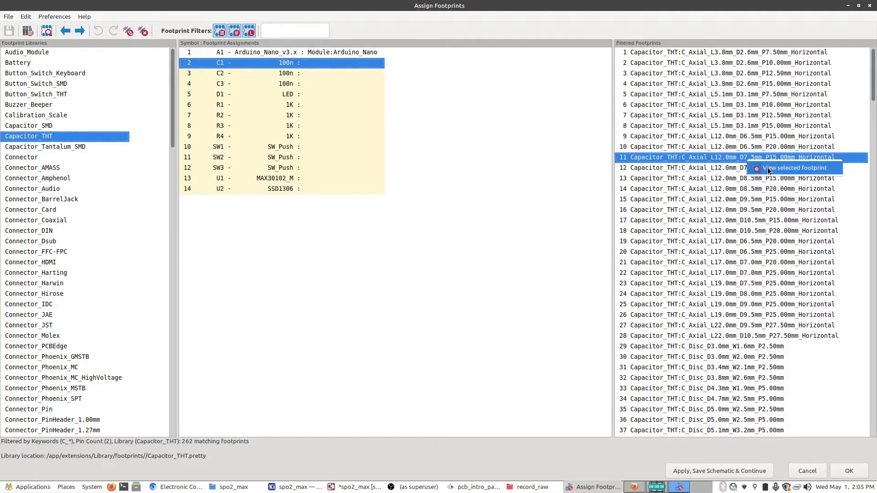
click(794, 168)
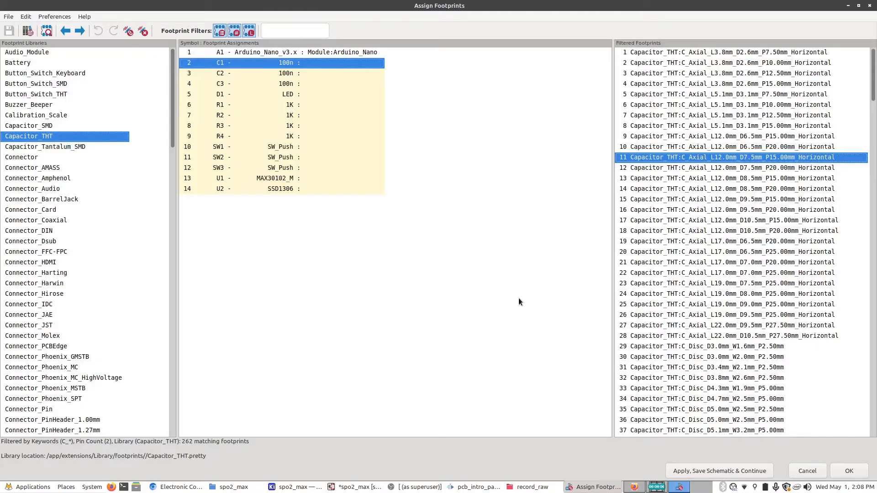
mouse_move(674, 189)
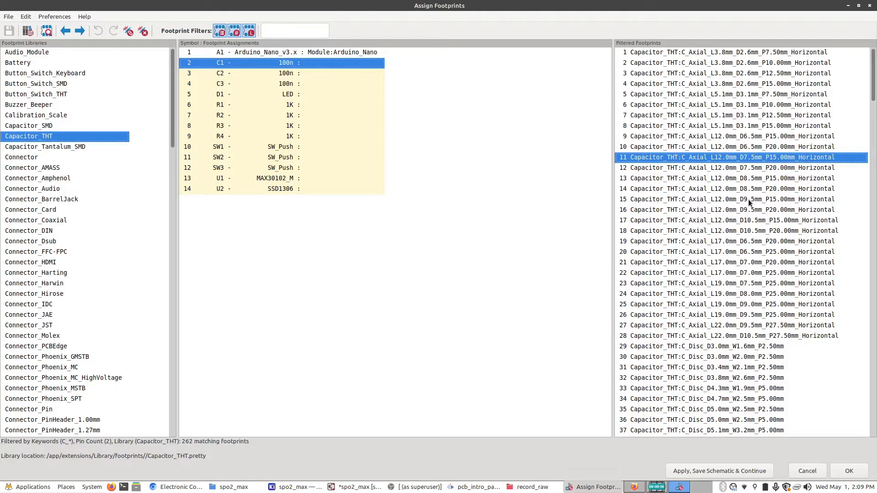
mouse_move(625, 252)
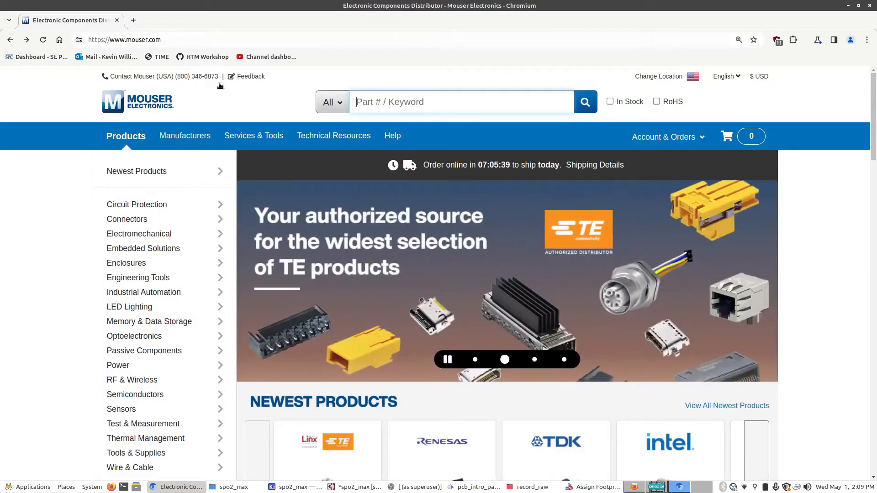
- Search Mouser for '100nf' and open the Multilayer Ceramic Capacitors MLCC - Leaded results
click(461, 101)
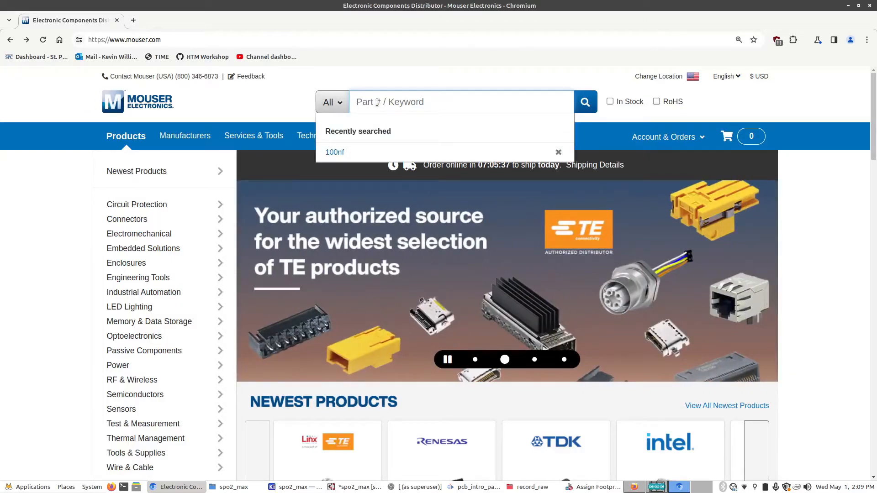
text(100nf)
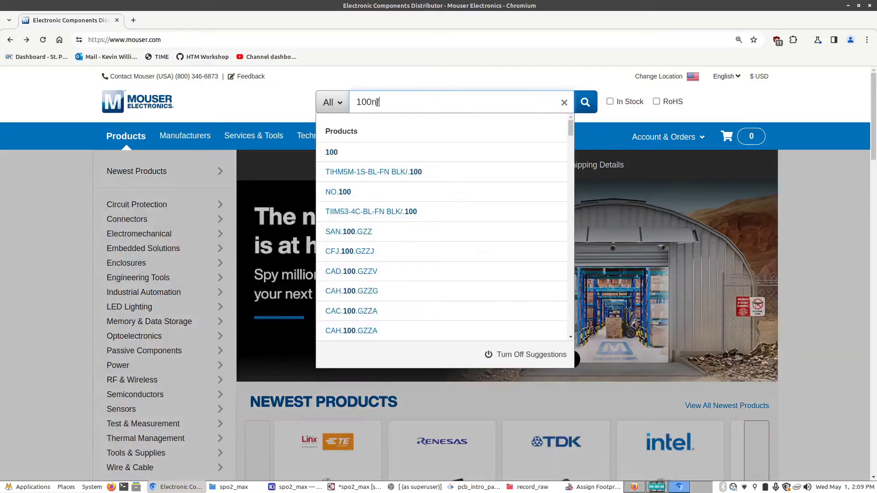
click(585, 101)
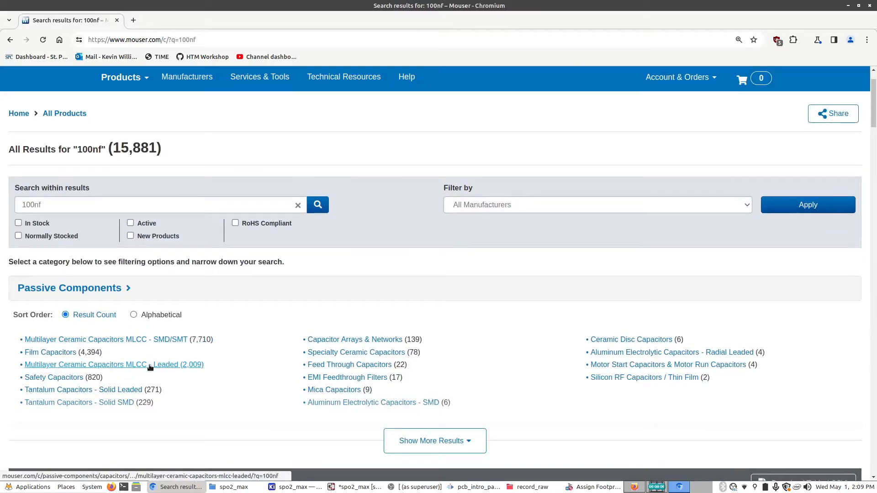
click(114, 364)
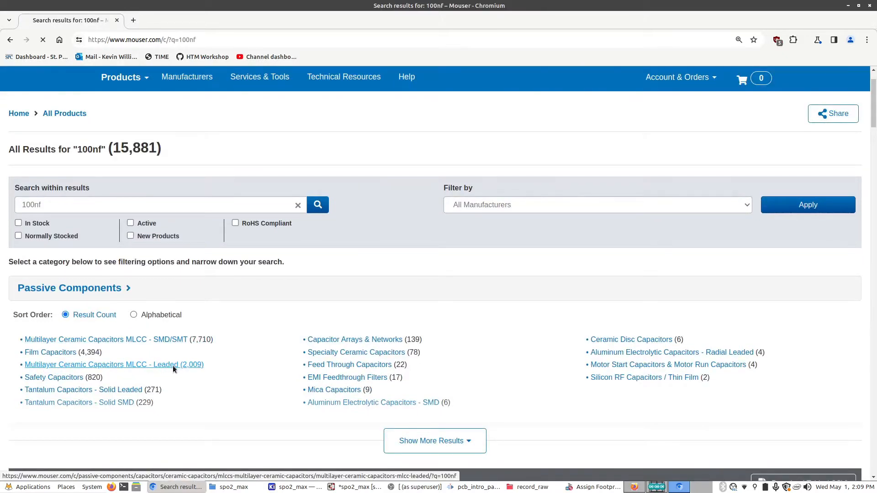
- Filter the leaded capacitors to 25/50 VDC and 5 mm lead spacing, leaving 123 results
click(110, 364)
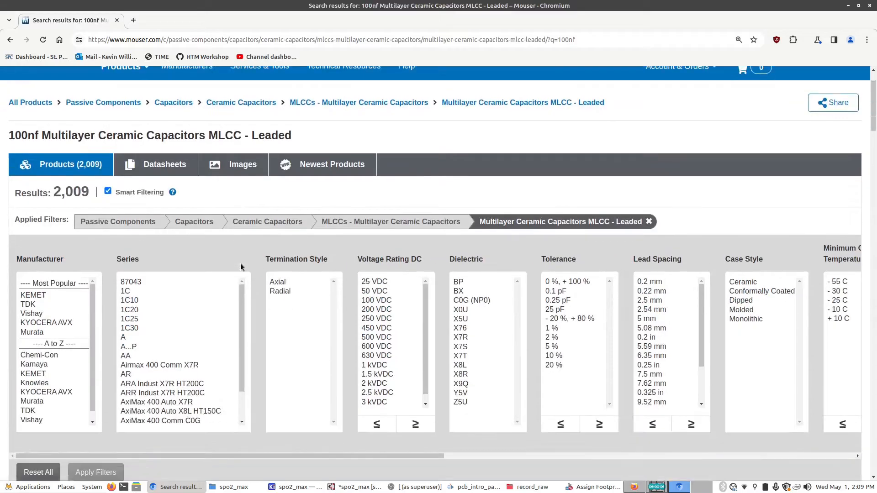
scroll(down, 3)
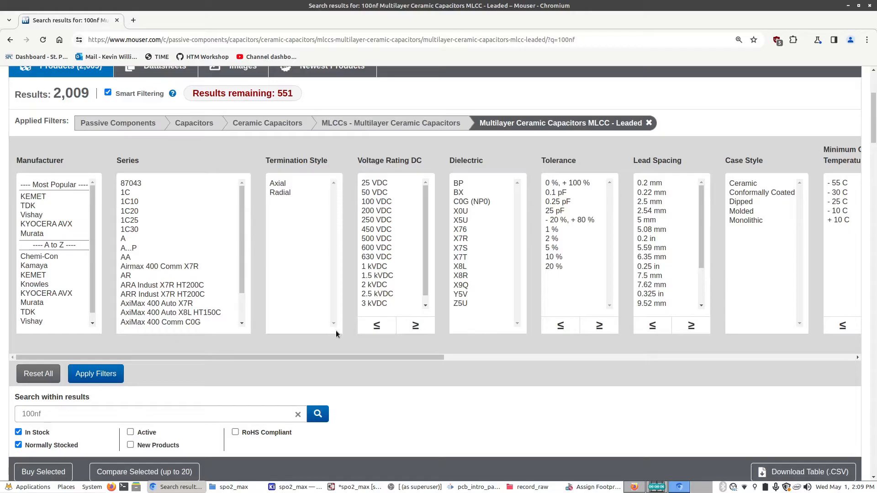
mouse_move(412, 225)
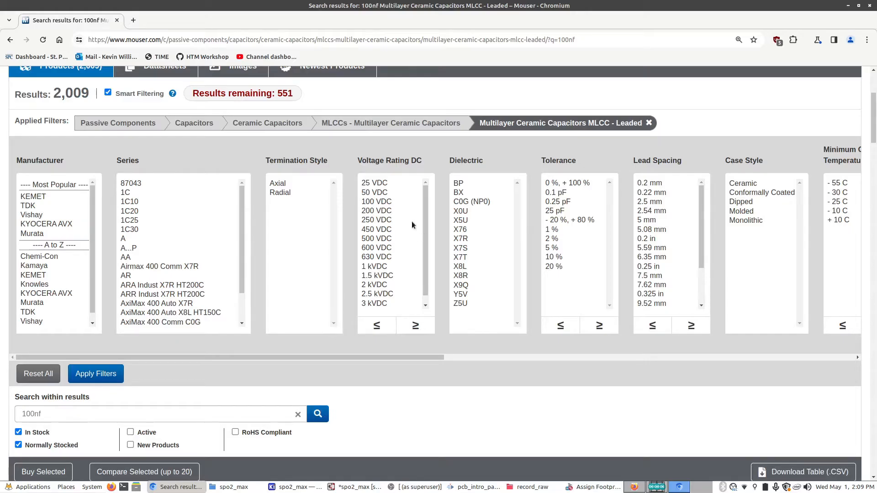
click(374, 191)
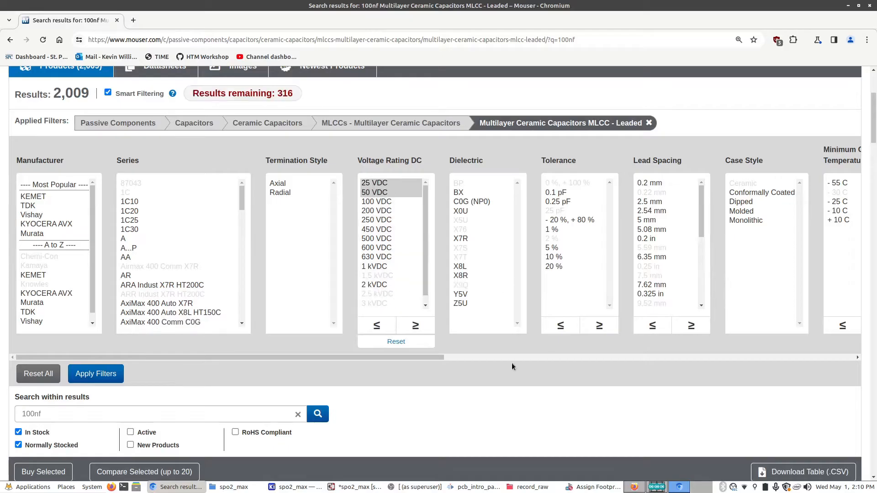
scroll(right, 3)
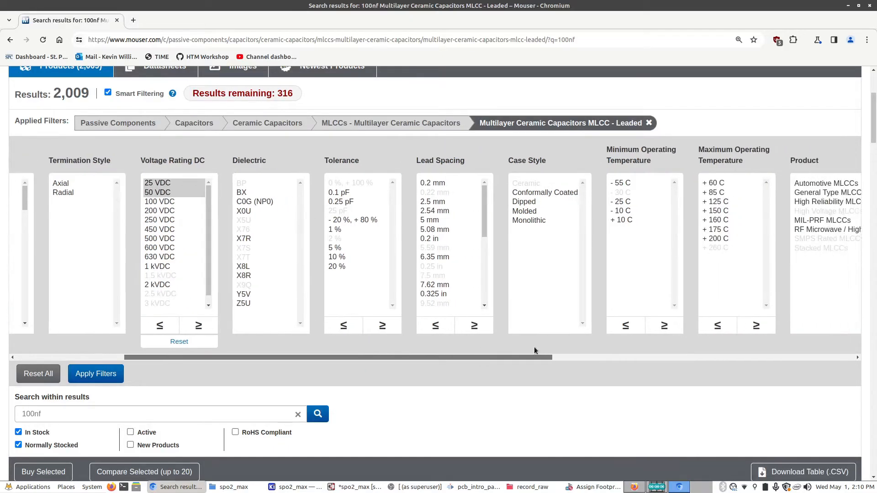
scroll(right, 3)
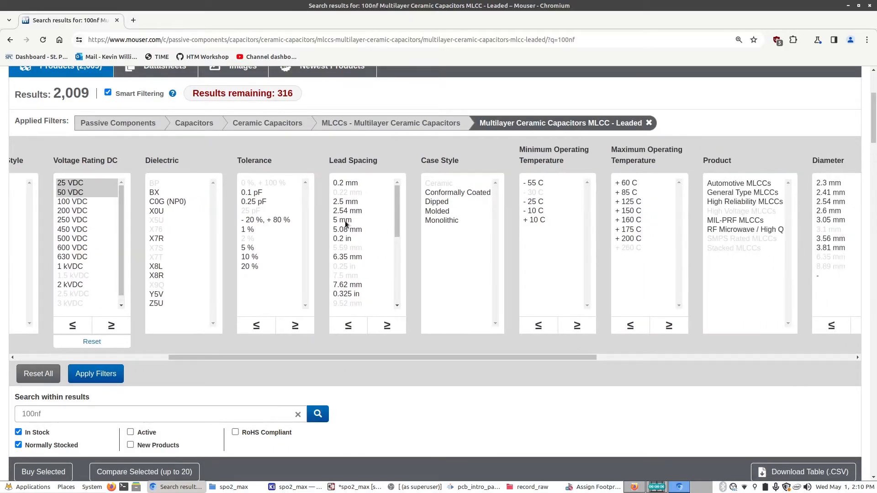
click(347, 229)
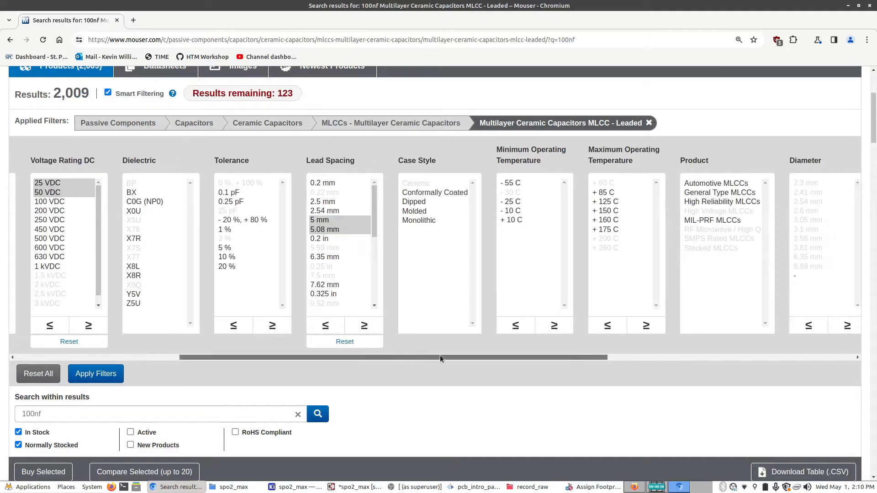
scroll(right, 3)
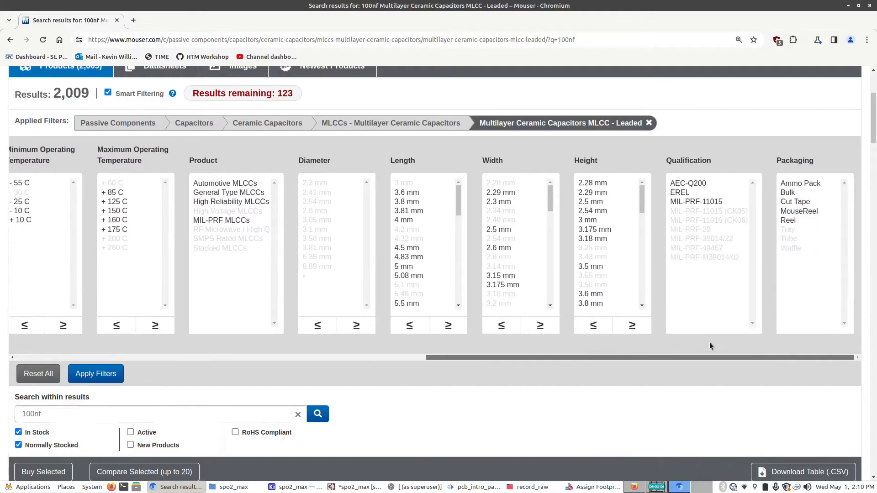
click(95, 373)
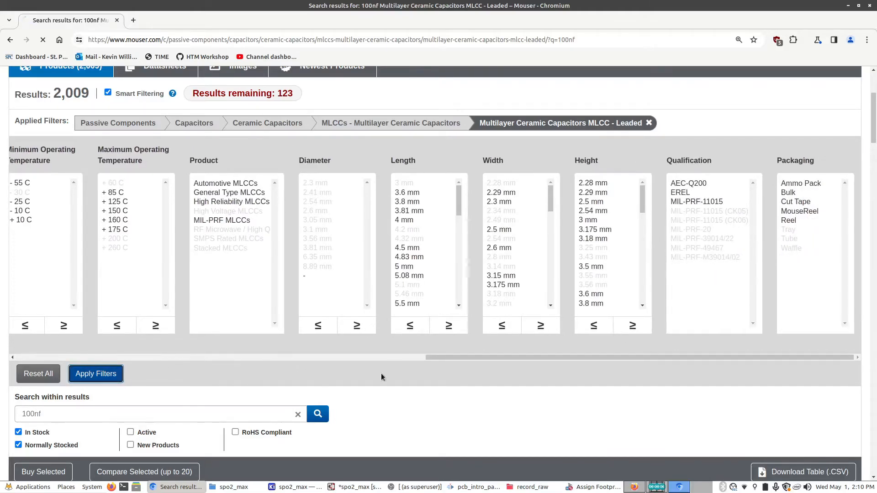
- Scroll the filtered results and open the Vishay K104M15X7RF53H5 product page
click(96, 373)
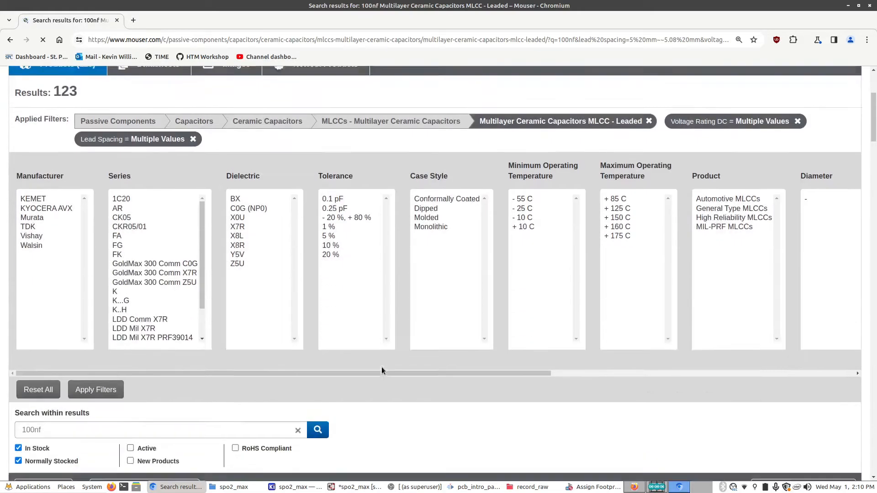
scroll(down, 3)
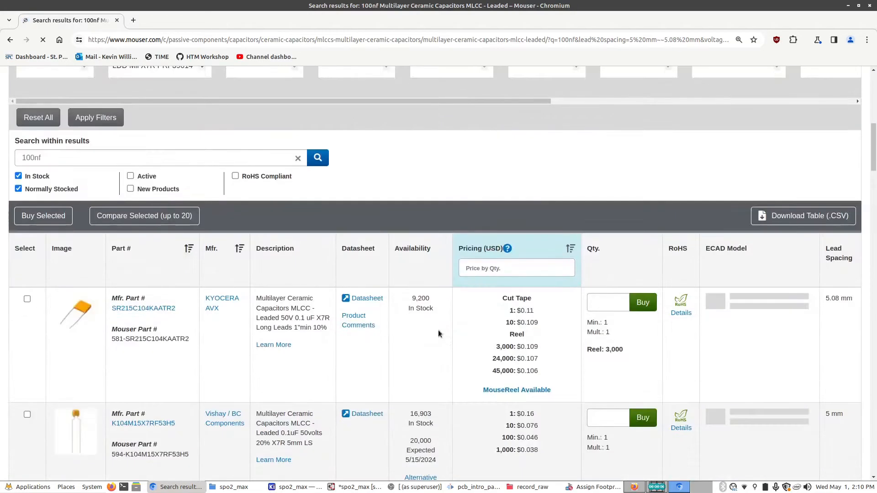
scroll(down, 3)
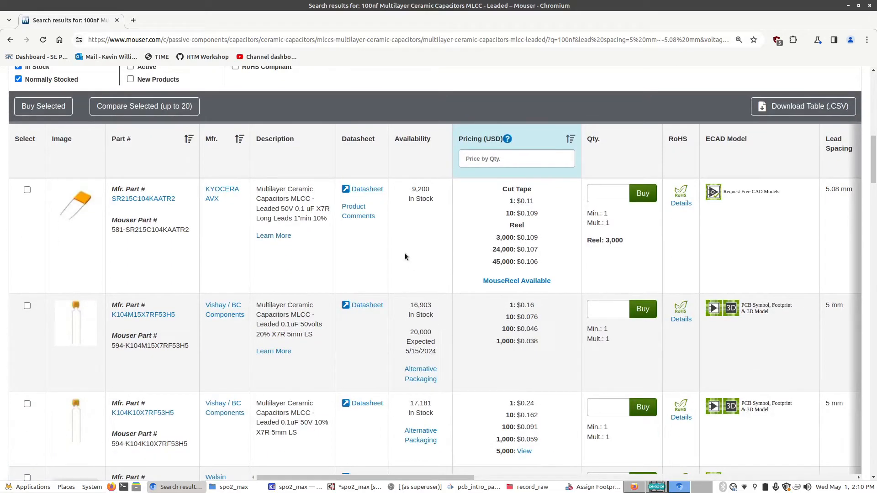
scroll(down, 3)
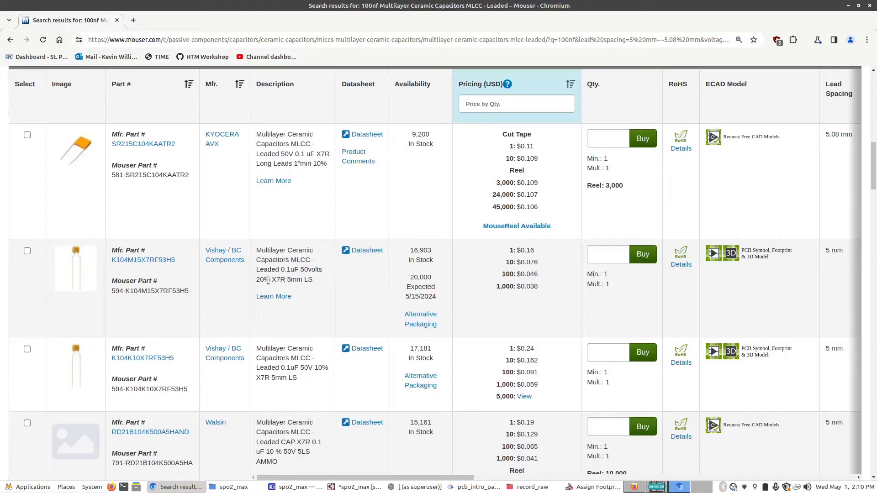
mouse_move(408, 256)
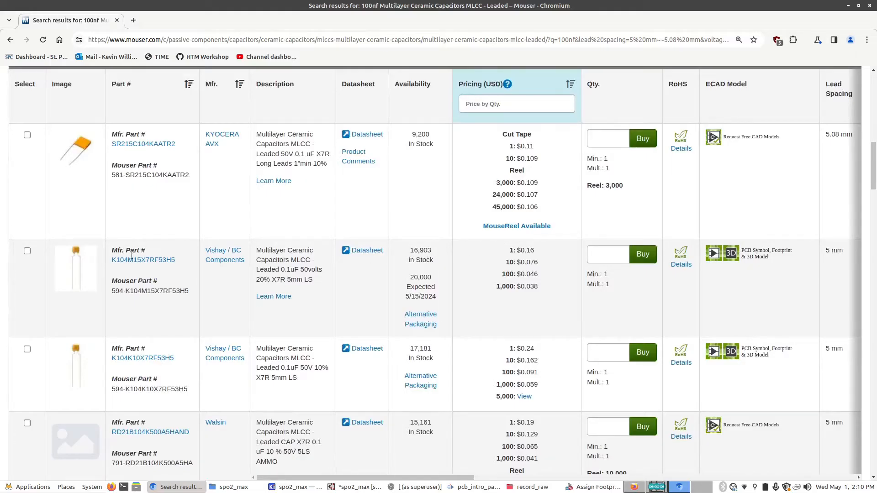
click(143, 259)
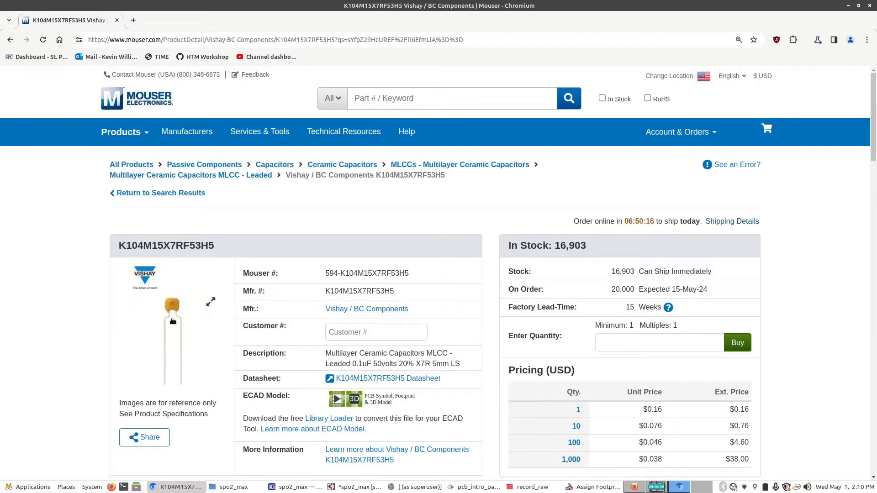
- View the enlarged product photo, then review specifications showing 5 mm spacing and 0.5 mm leads
click(211, 302)
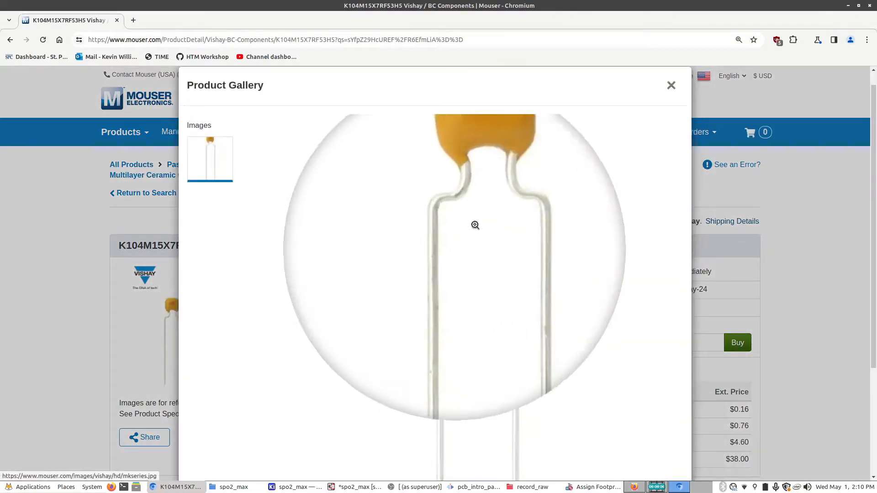
click(671, 85)
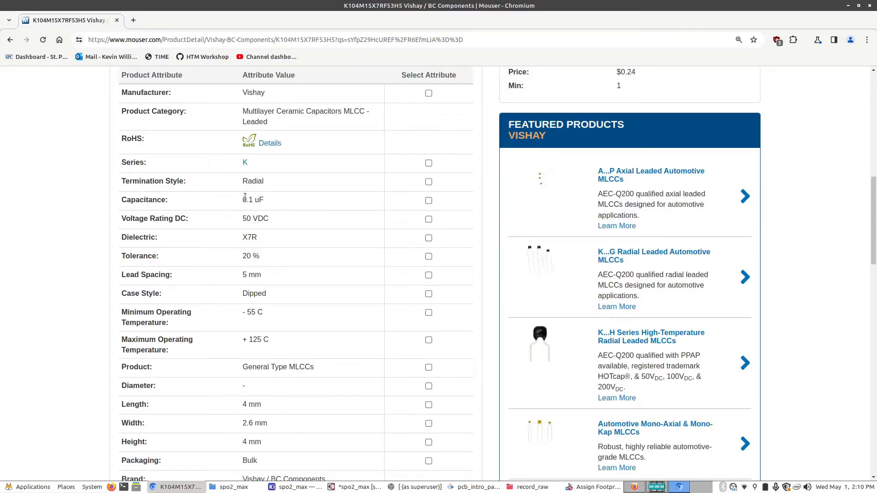
scroll(down, 3)
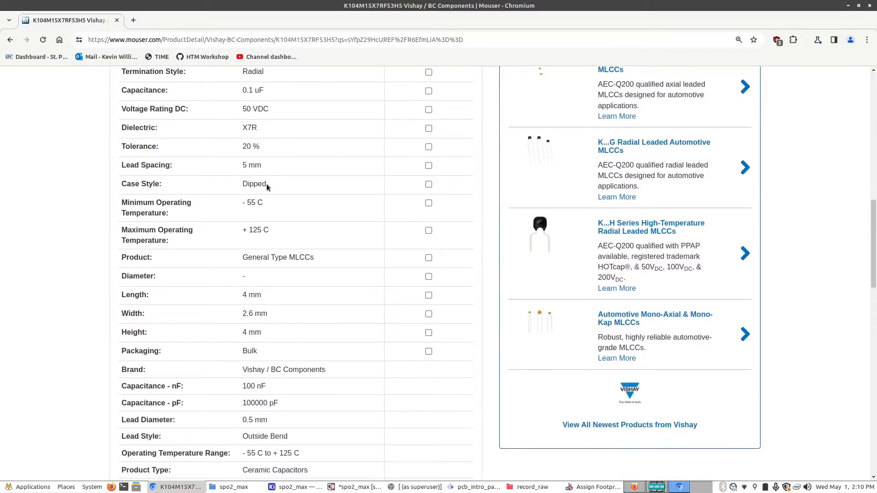
scroll(down, 3)
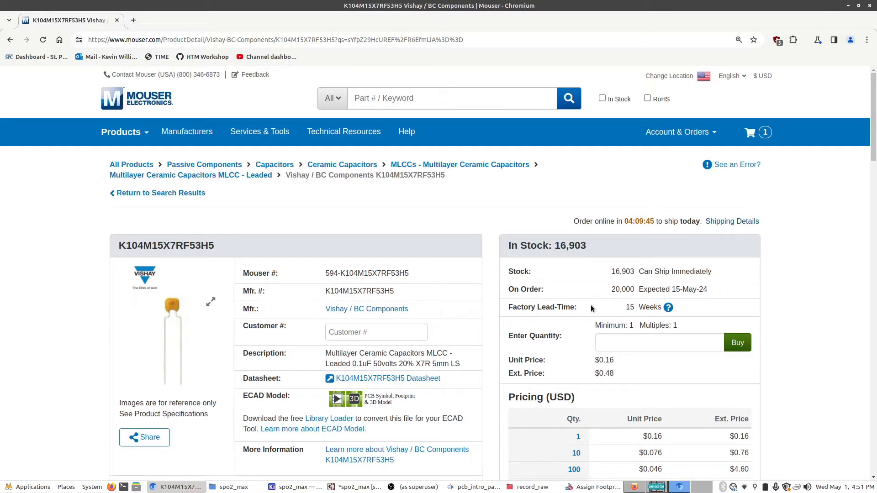
scroll(down, 3)
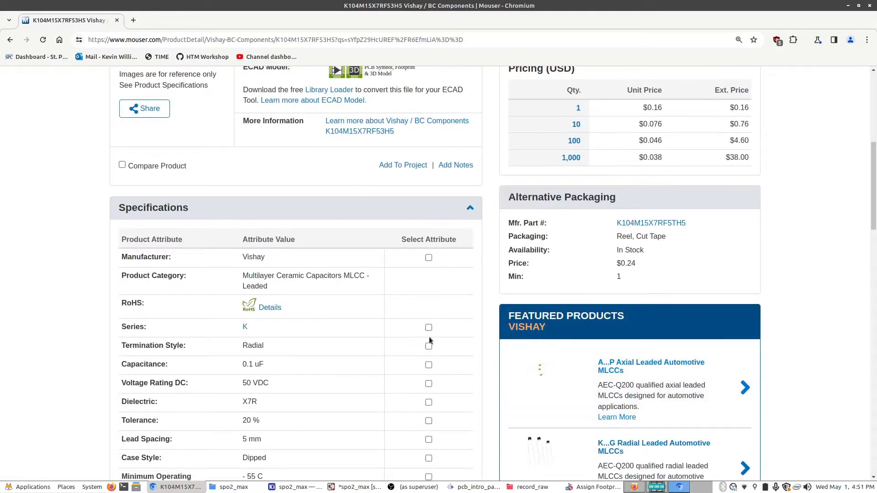
scroll(down, 3)
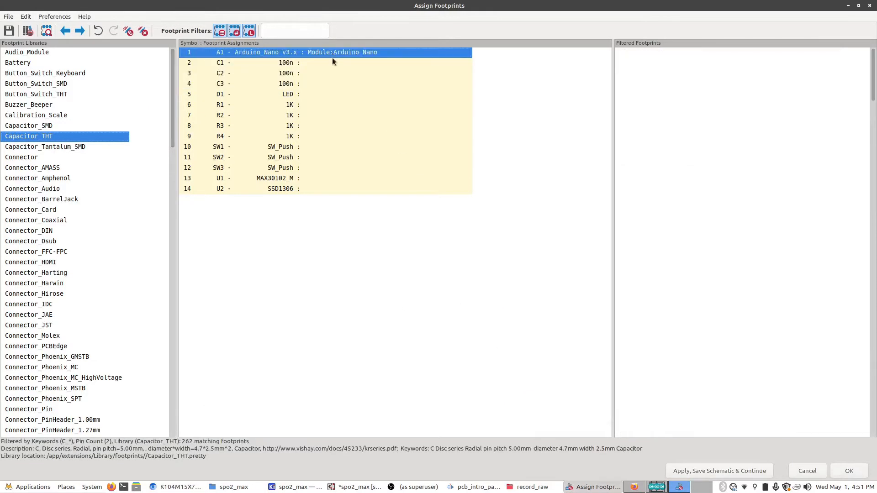
- Select C1–C3 and pick the C_Disc_D4.7mm_W2.5mm_P5.00mm footprint
click(257, 73)
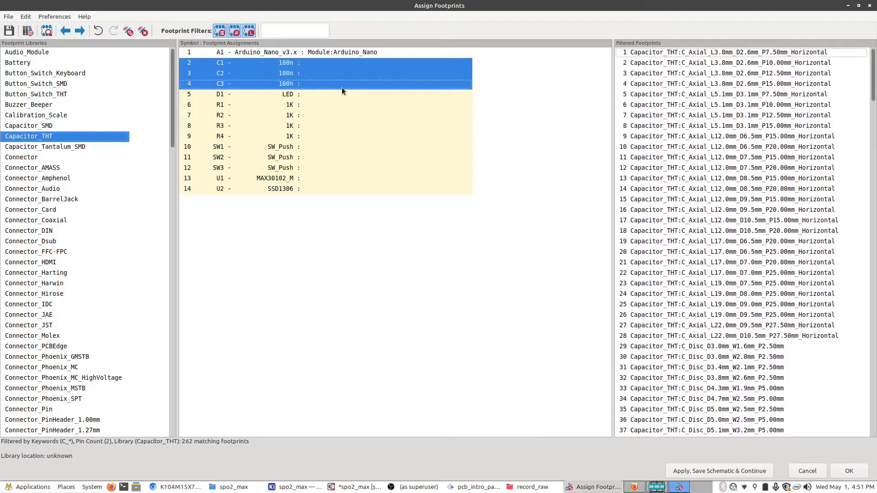
mouse_move(691, 228)
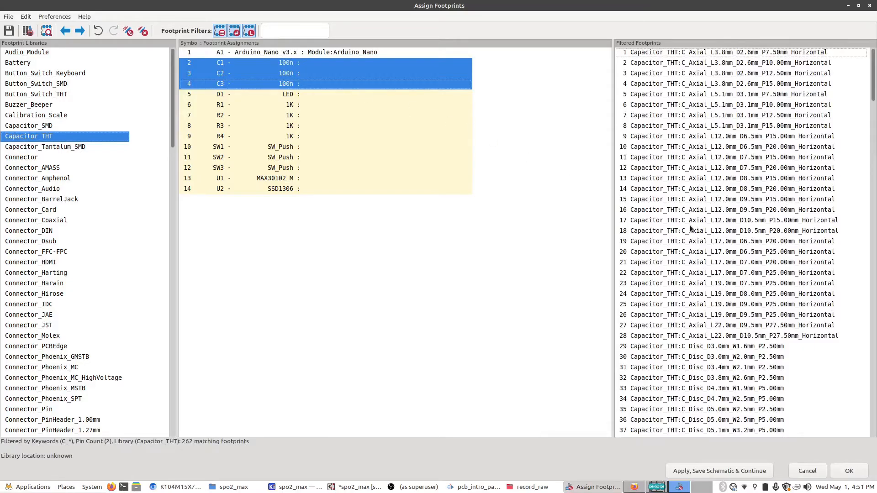
scroll(down, 3)
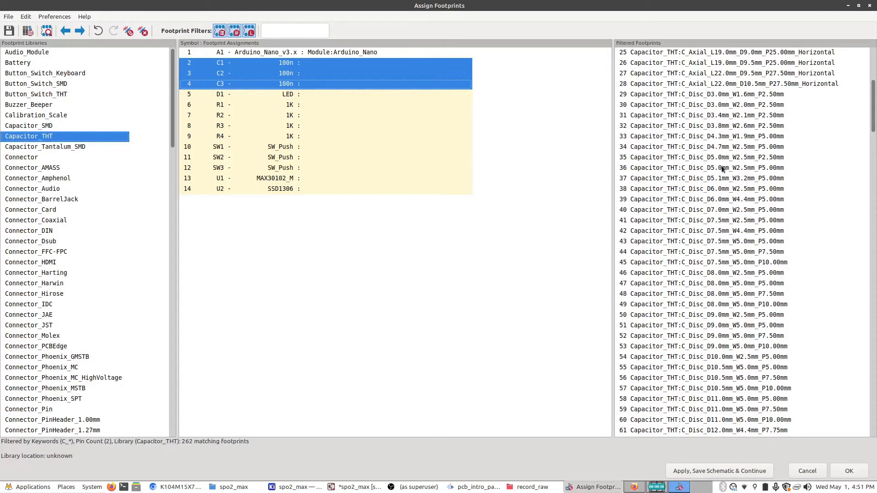
mouse_move(755, 202)
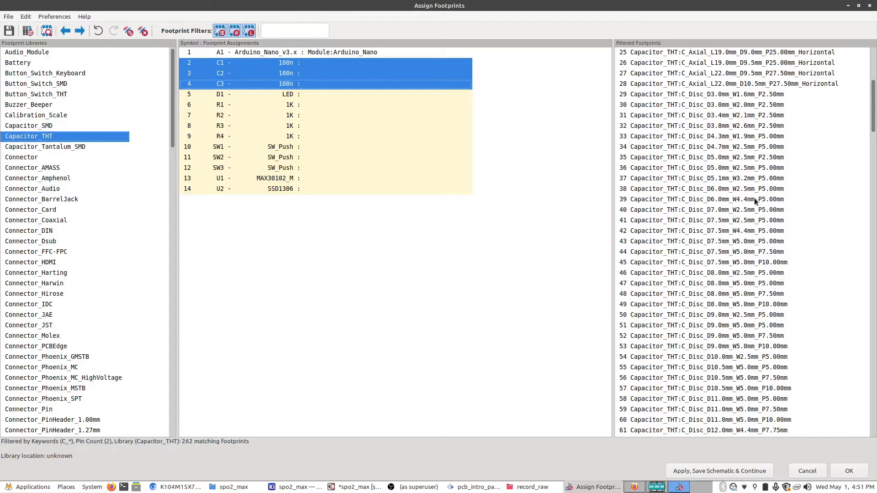
mouse_move(755, 199)
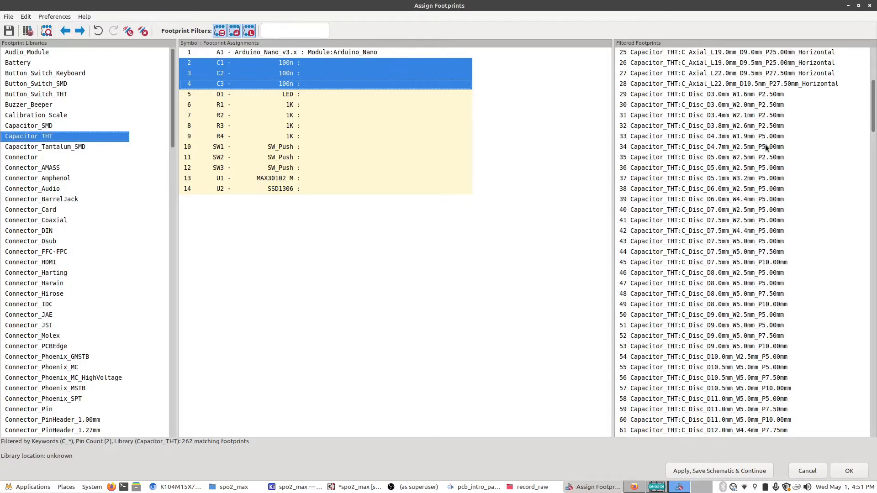
mouse_move(767, 145)
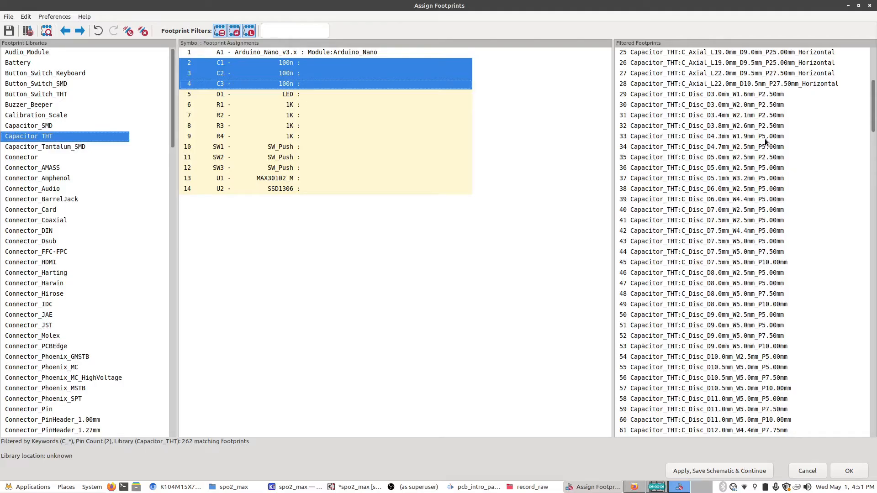
mouse_move(738, 152)
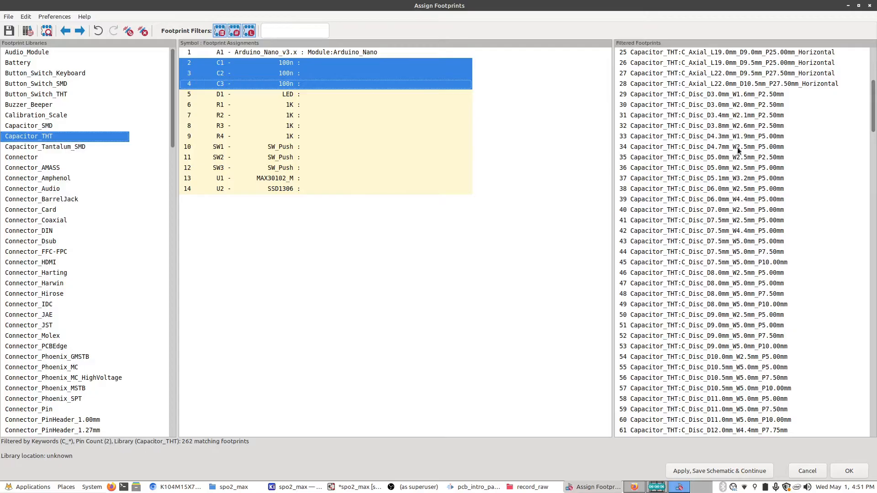
click(705, 147)
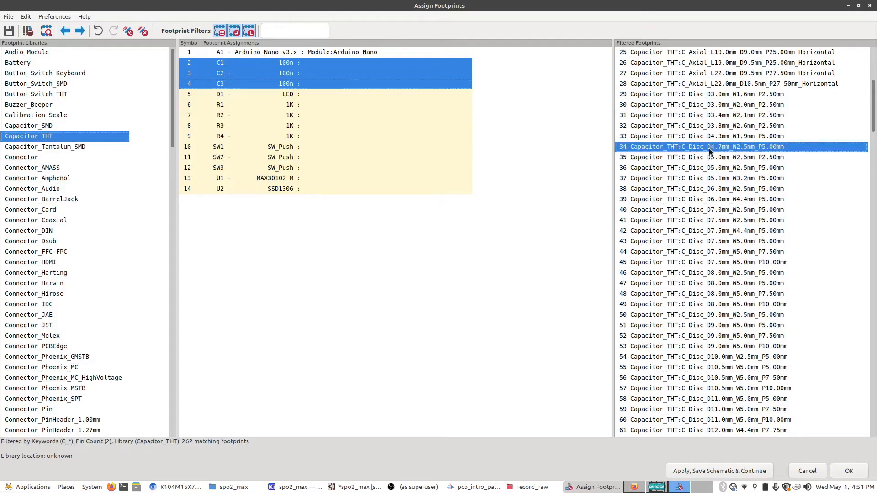
mouse_move(750, 152)
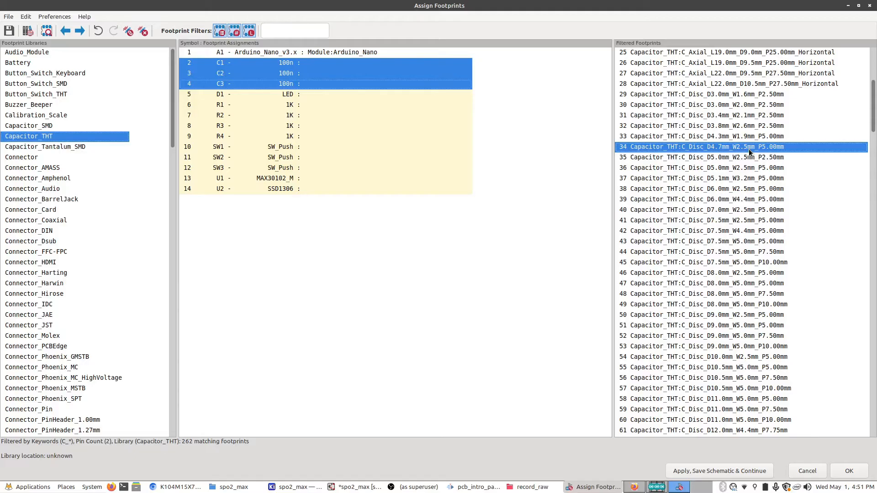
mouse_move(748, 150)
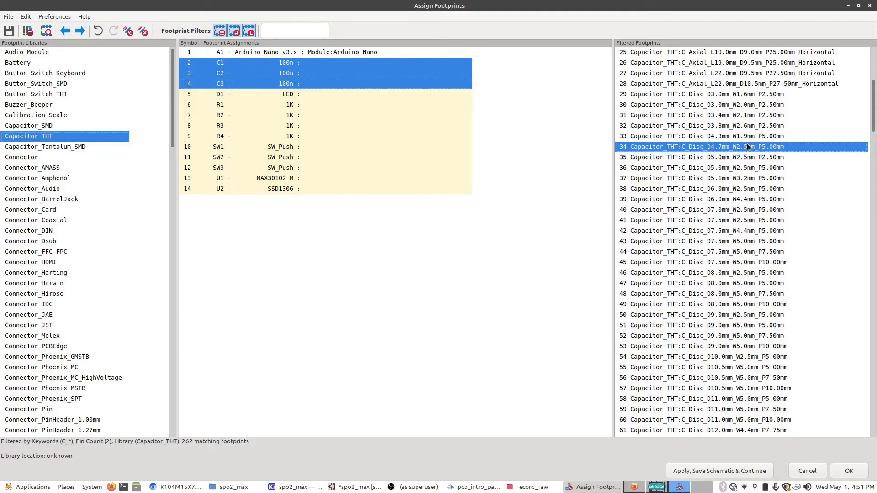
mouse_move(747, 146)
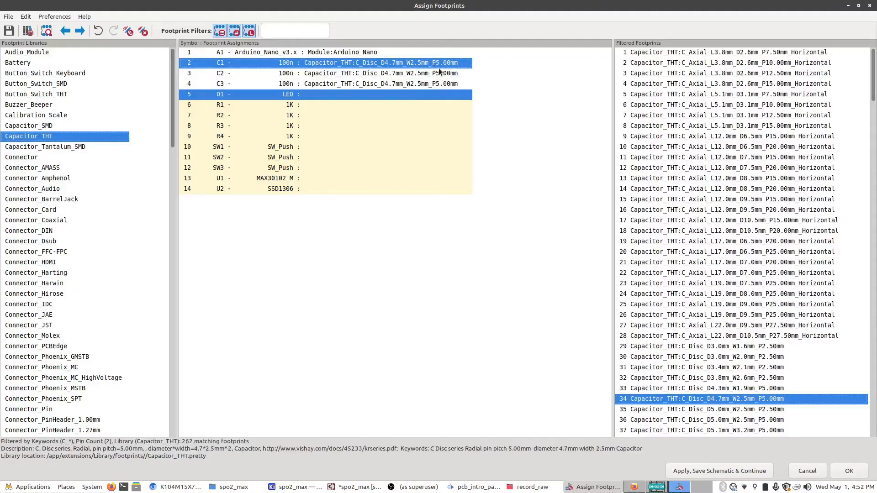
right_click(336, 72)
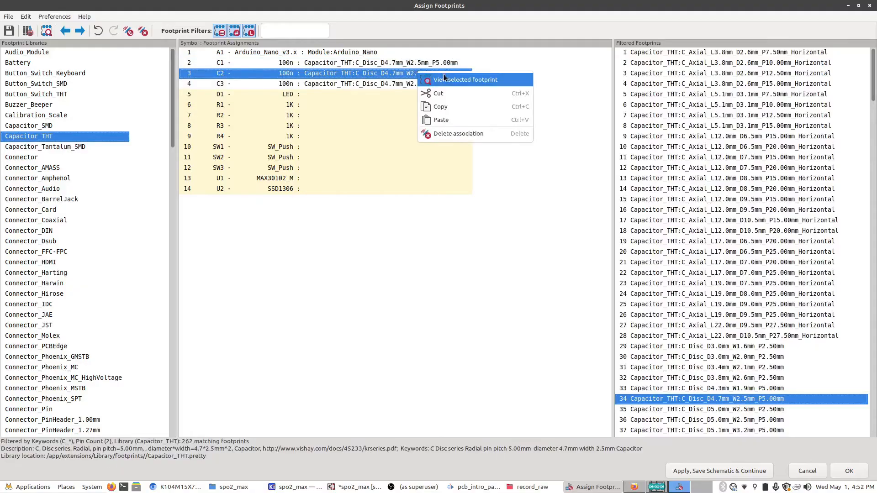
click(466, 80)
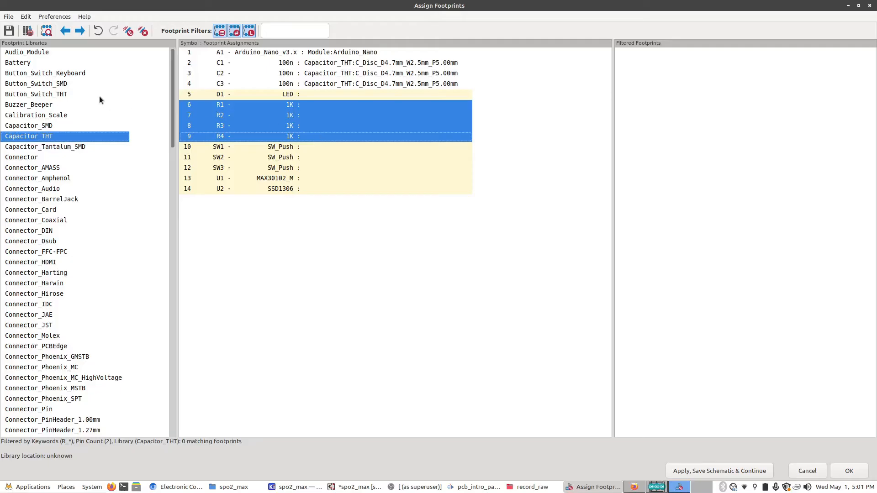
mouse_move(64, 115)
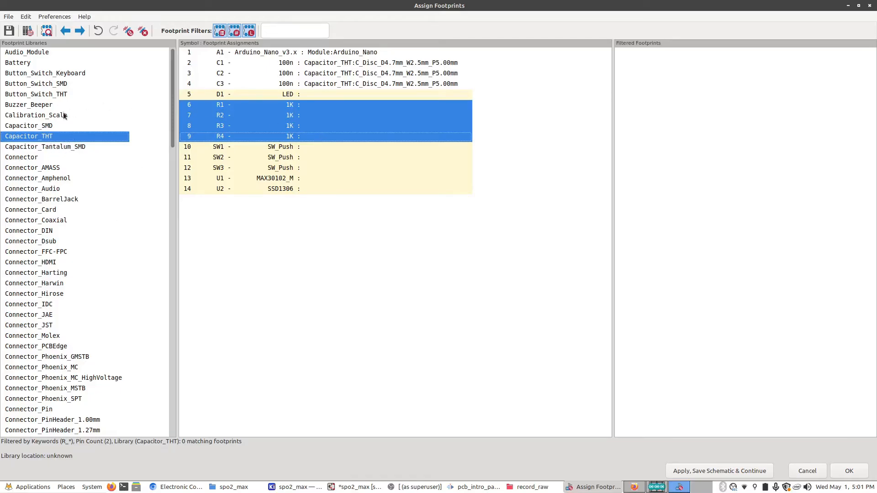
- Select the Resistor_THT library to list through-hole resistor footprints for R1–R4
scroll(down, 3)
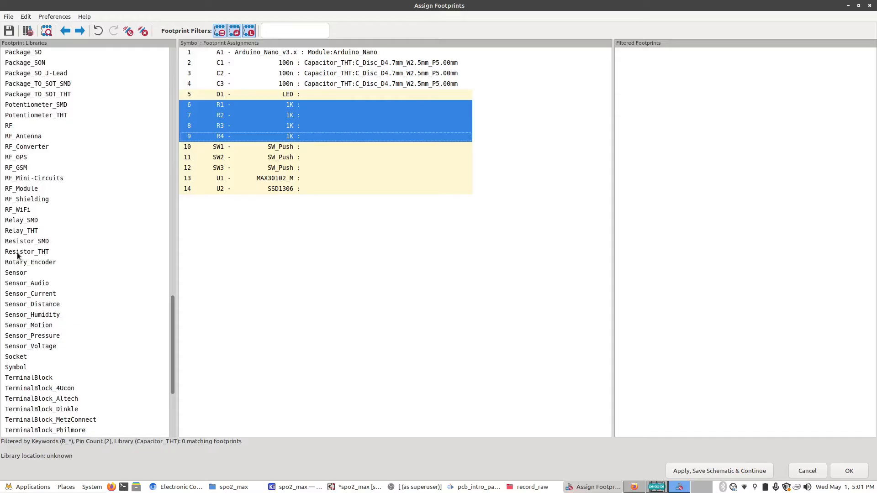
click(26, 251)
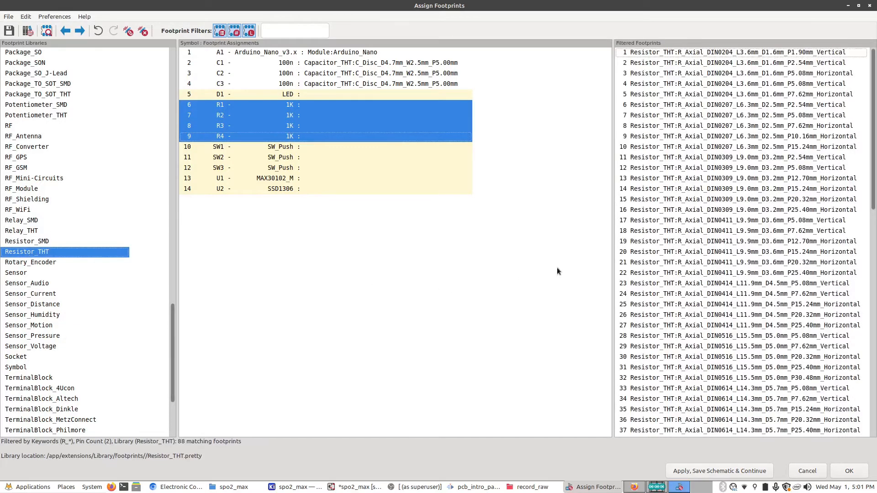
scroll(down, 3)
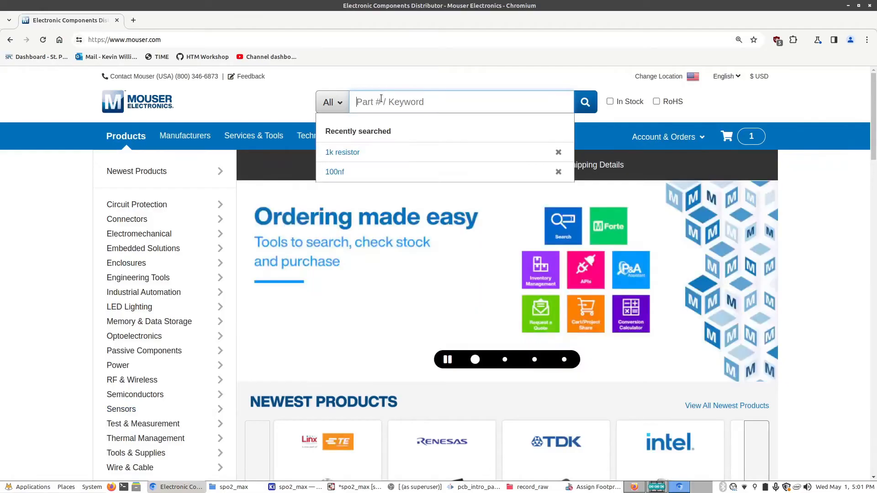
- Search Mouser for '1k resistor' and open Metal Film Resistors - Through Hole (1,324)
text(1k resisto)
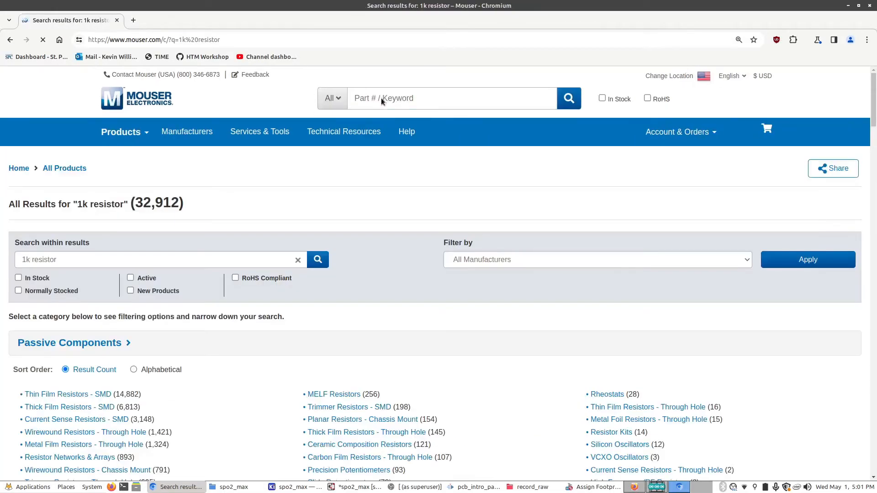
scroll(down, 3)
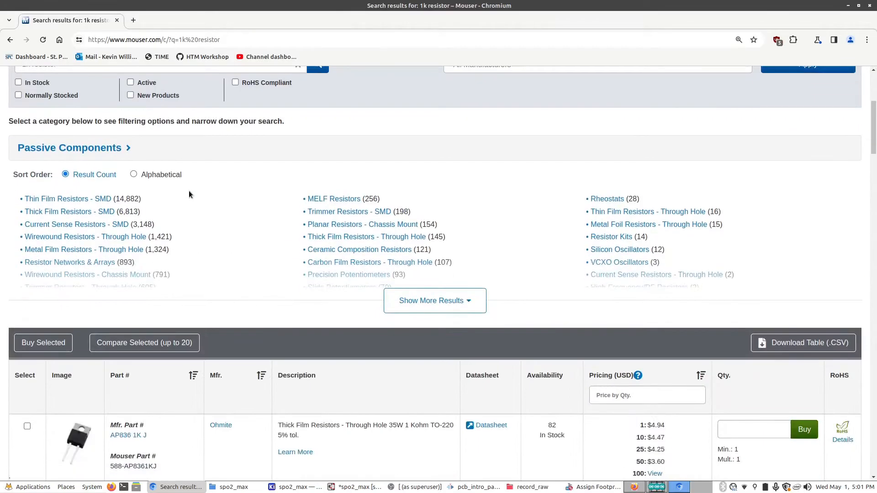
mouse_move(84, 249)
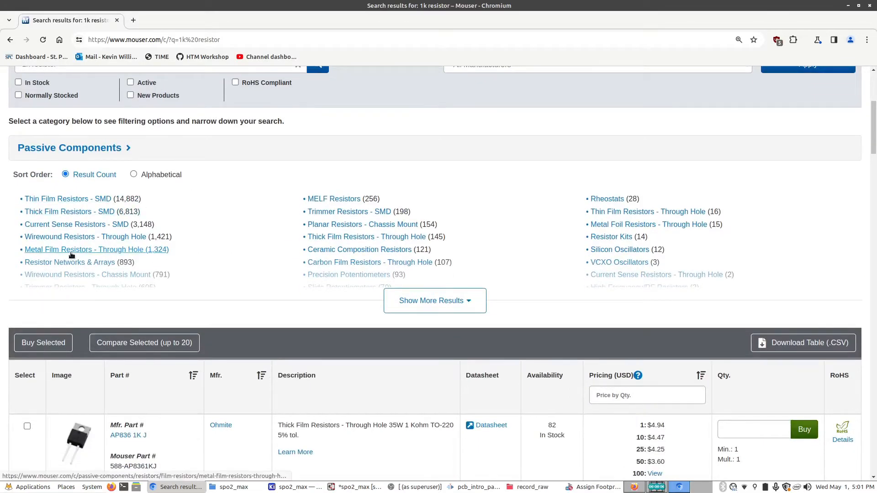
mouse_move(131, 256)
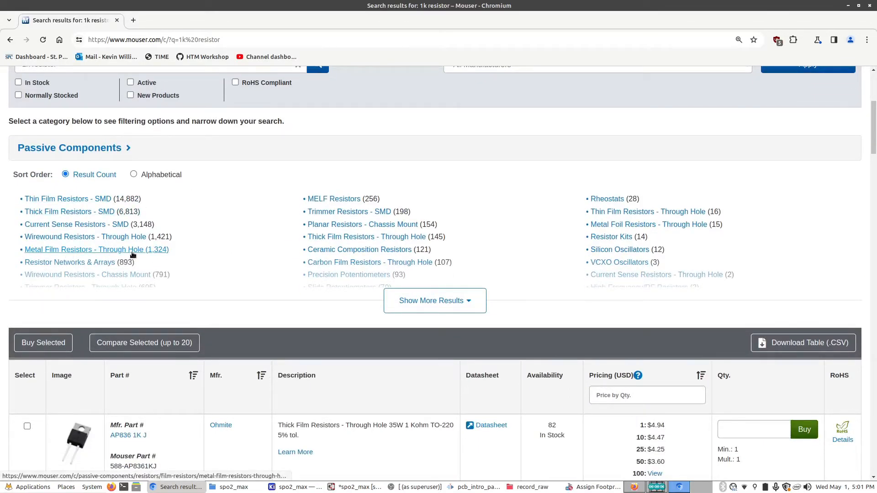
click(96, 249)
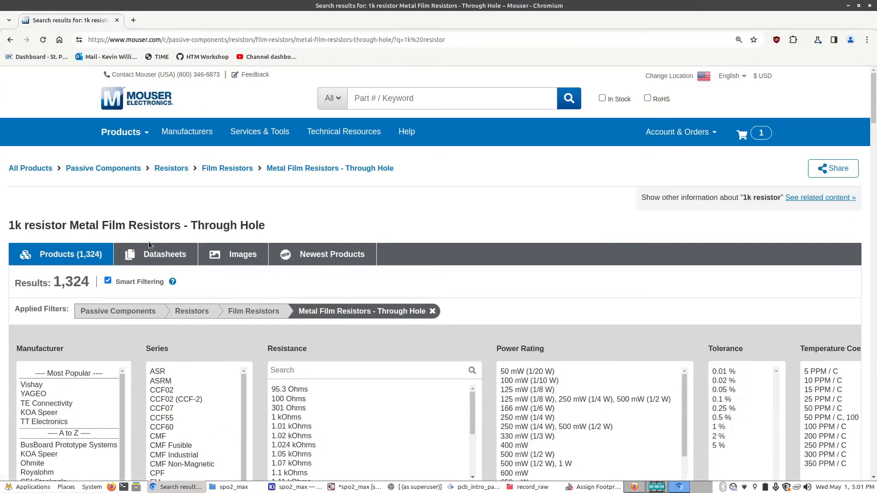
- Filter to 1 kOhm, 250 mW, length ≥ 6 mm and in stock, leaving 41 results
scroll(down, 3)
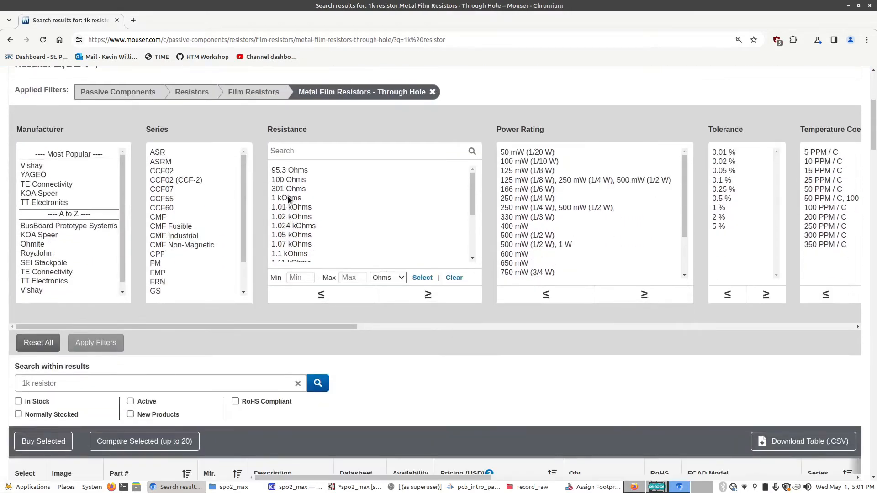
click(287, 198)
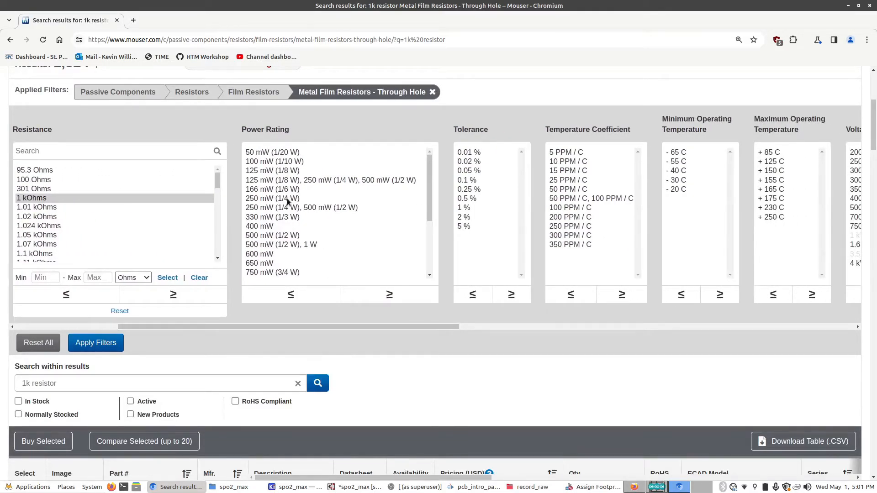
click(272, 199)
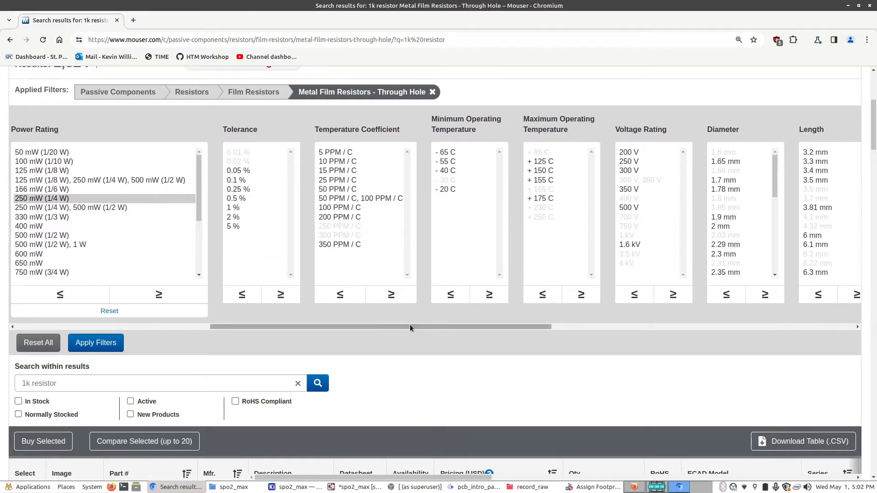
drag(411, 327, 478, 327)
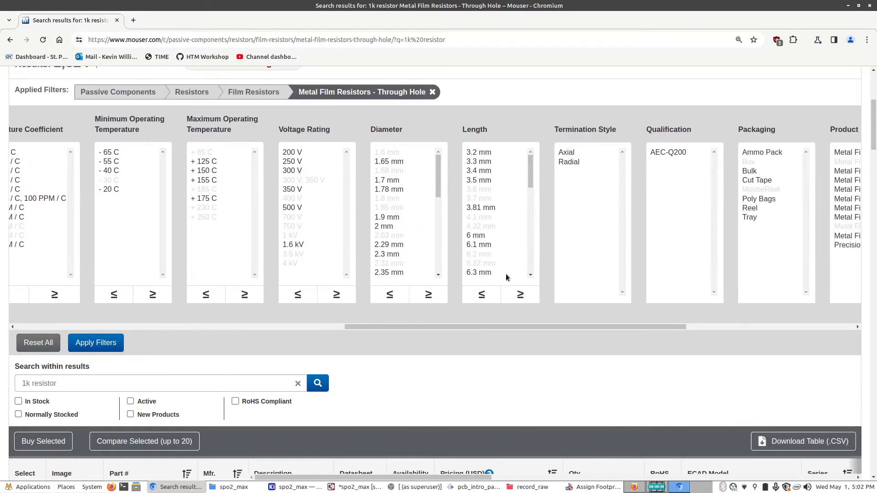
scroll(down, 3)
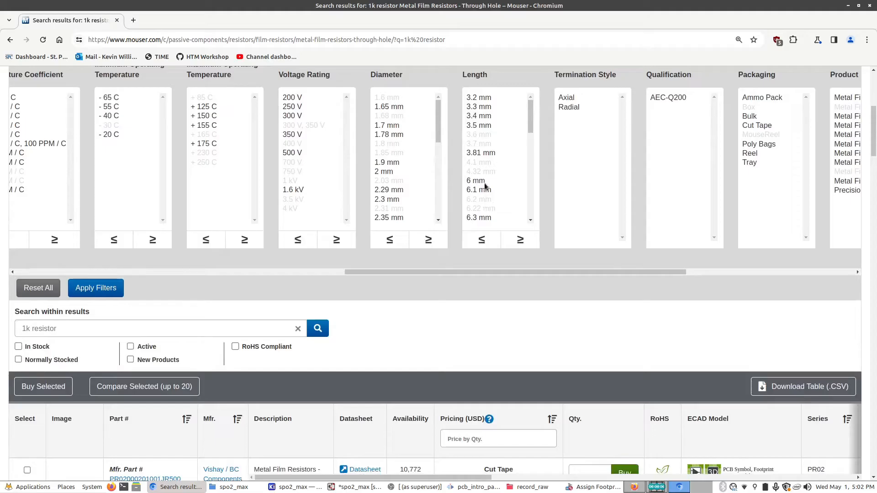
click(475, 180)
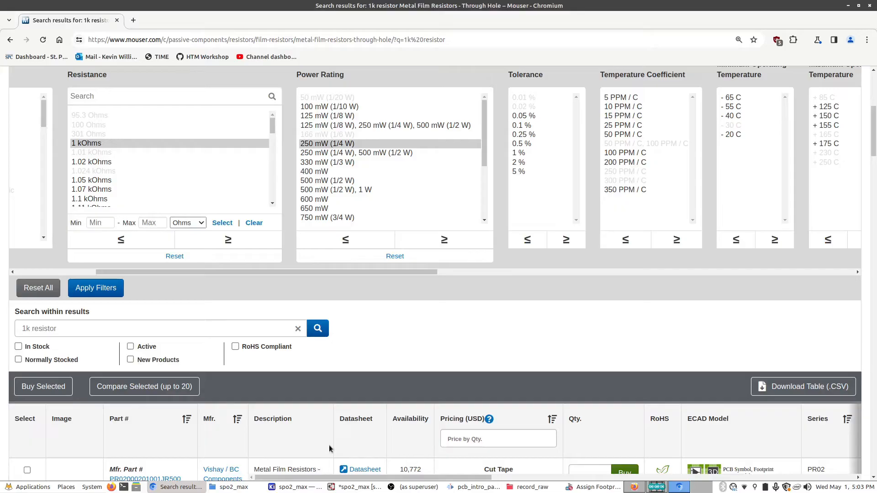
mouse_move(331, 448)
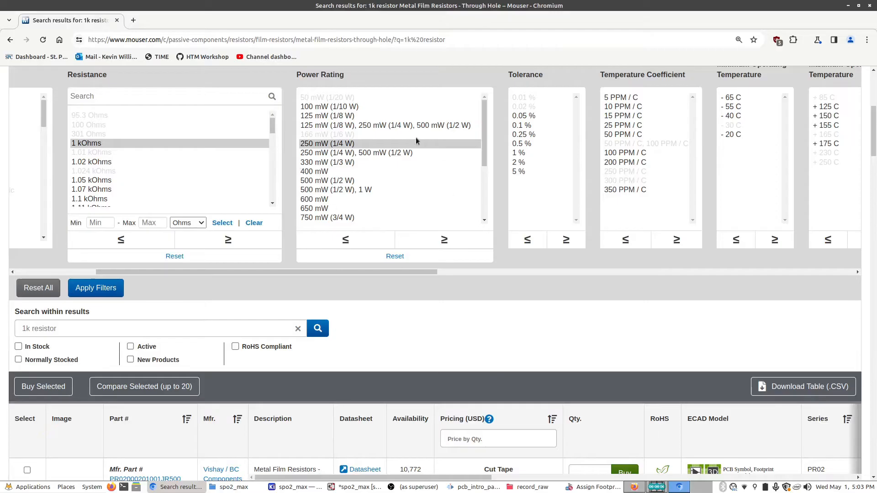
scroll(down, 3)
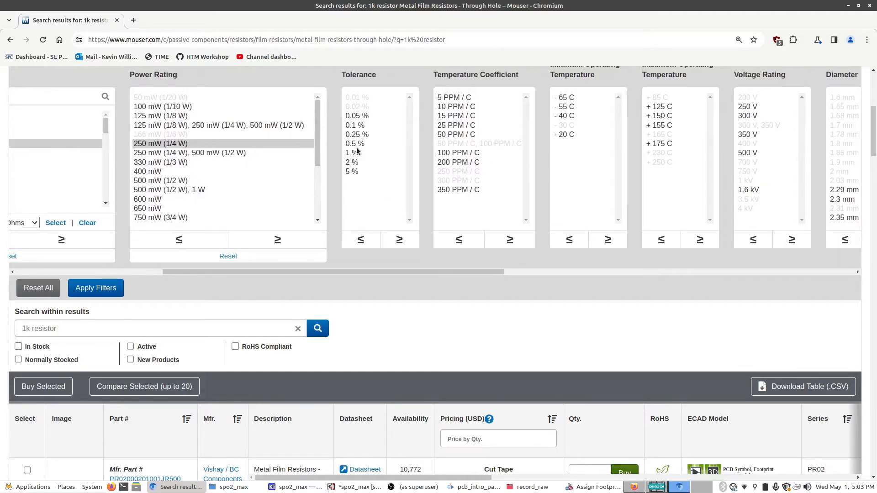
mouse_move(419, 254)
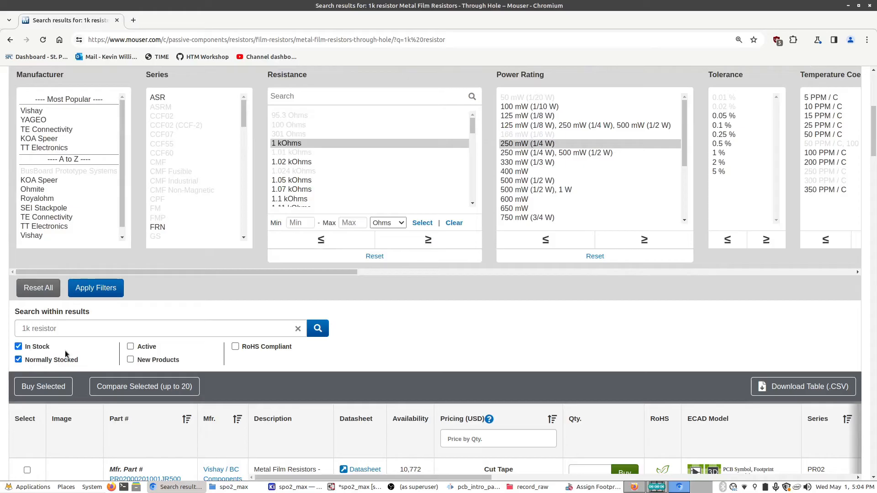
click(96, 287)
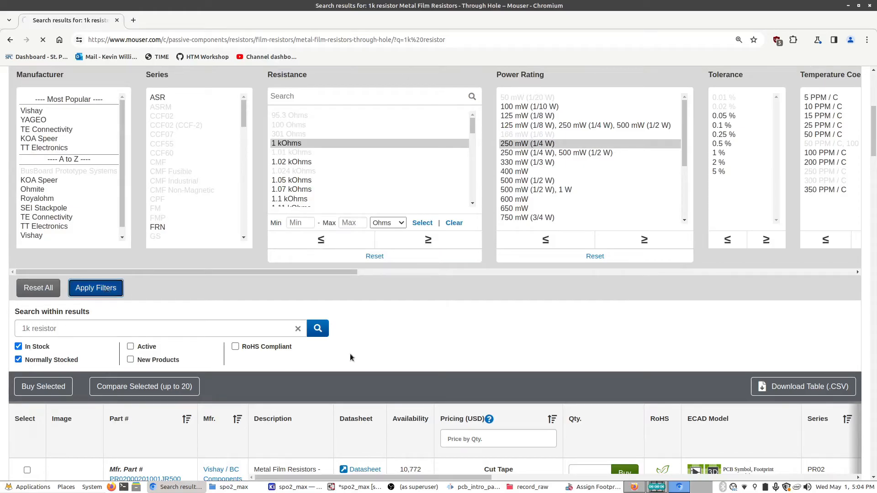
click(96, 289)
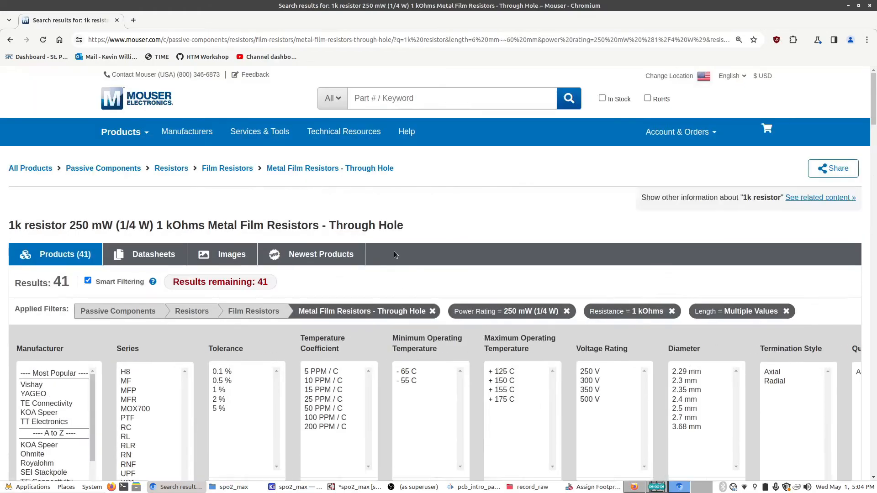
- Scroll the 1k results past Royalohm parts to YAGEO MFR-25FRF52-1K ($0.10, 45,458 stock)
scroll(down, 3)
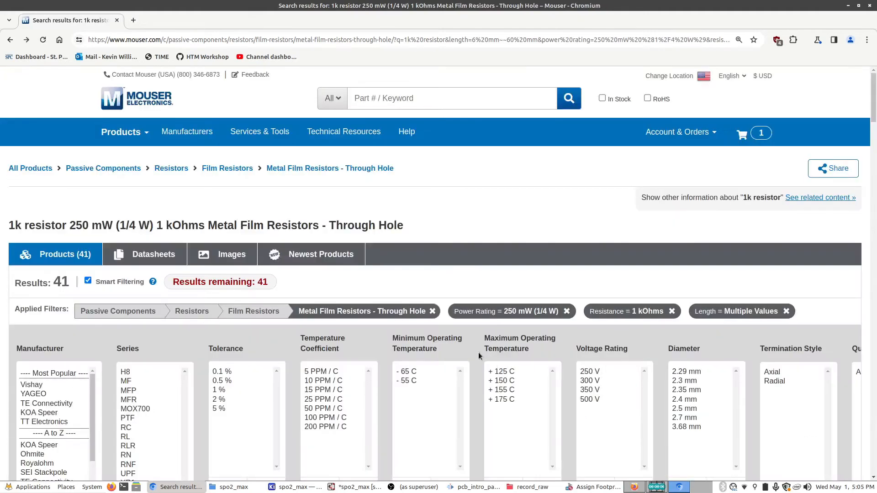
scroll(down, 3)
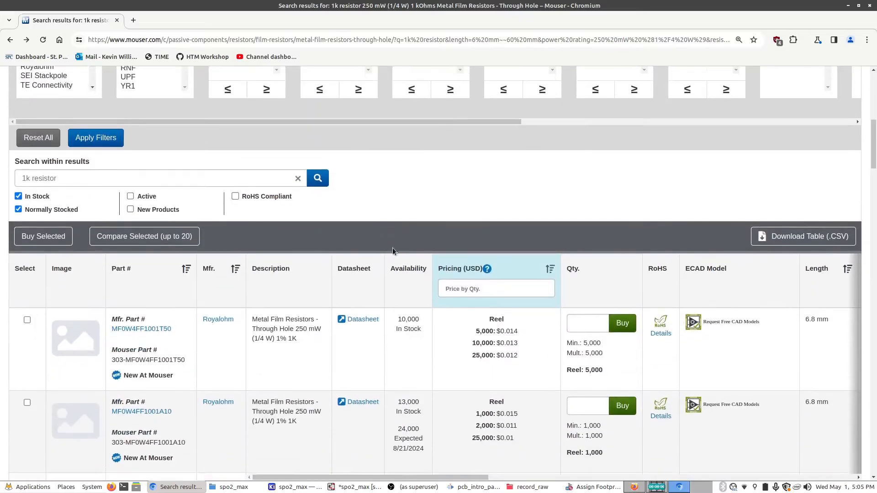
scroll(down, 3)
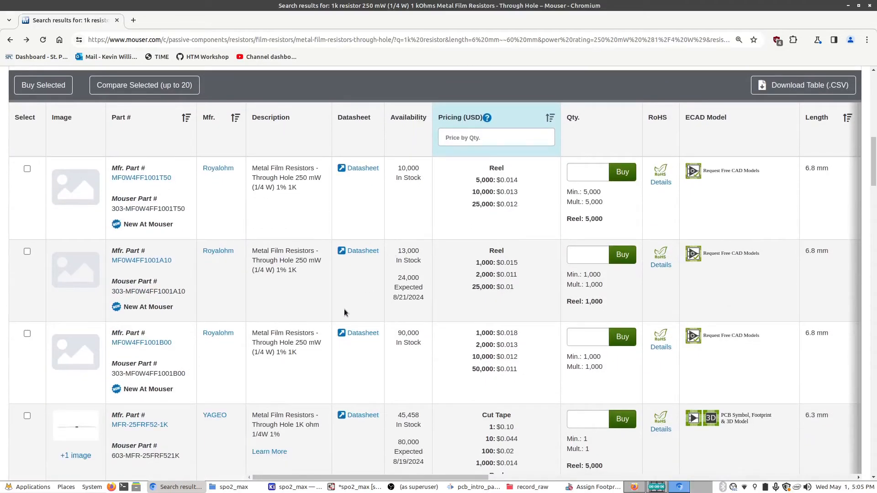
mouse_move(436, 351)
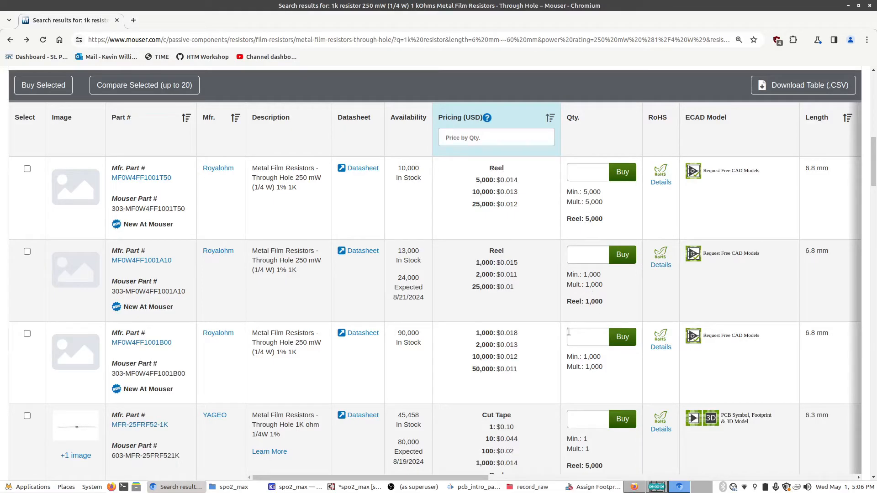
scroll(down, 3)
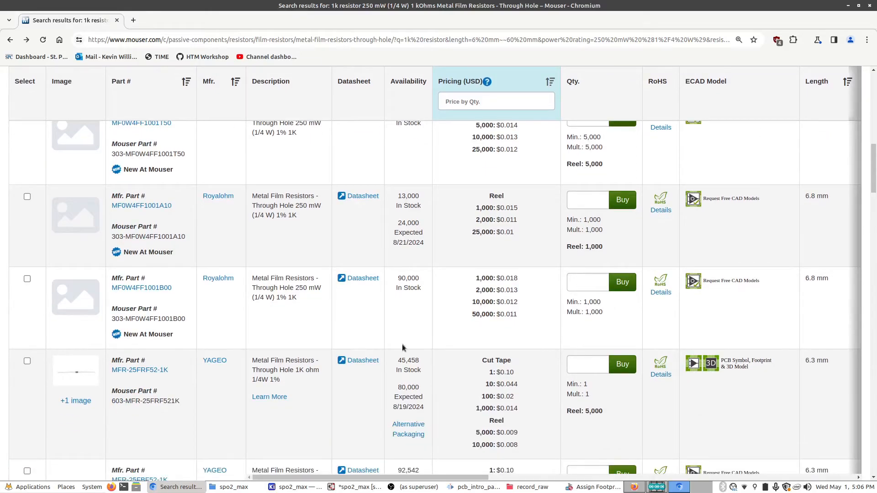
scroll(down, 3)
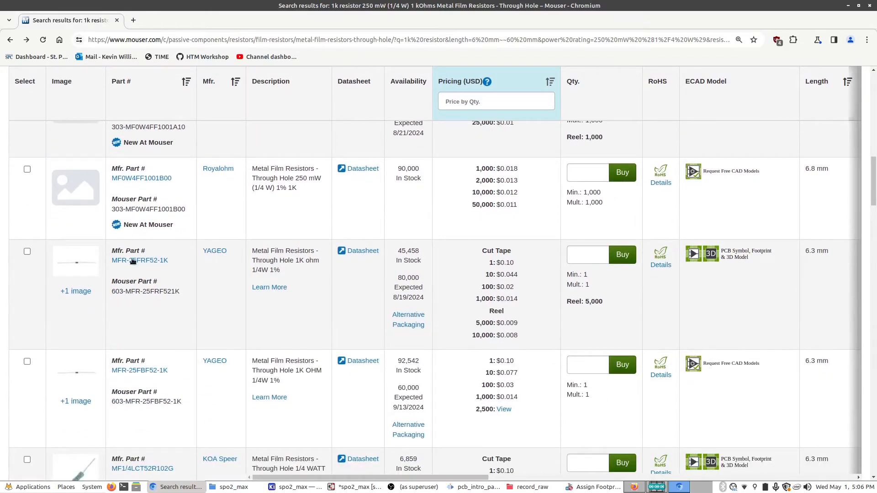
mouse_move(554, 299)
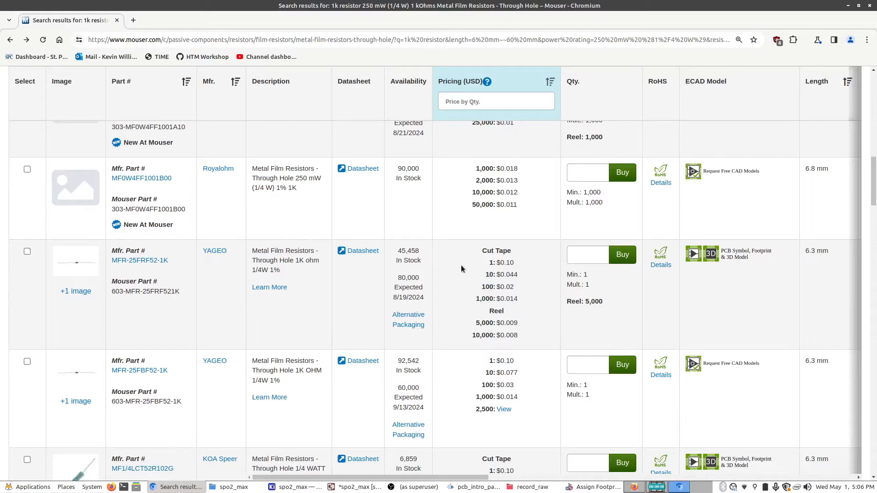
mouse_move(470, 272)
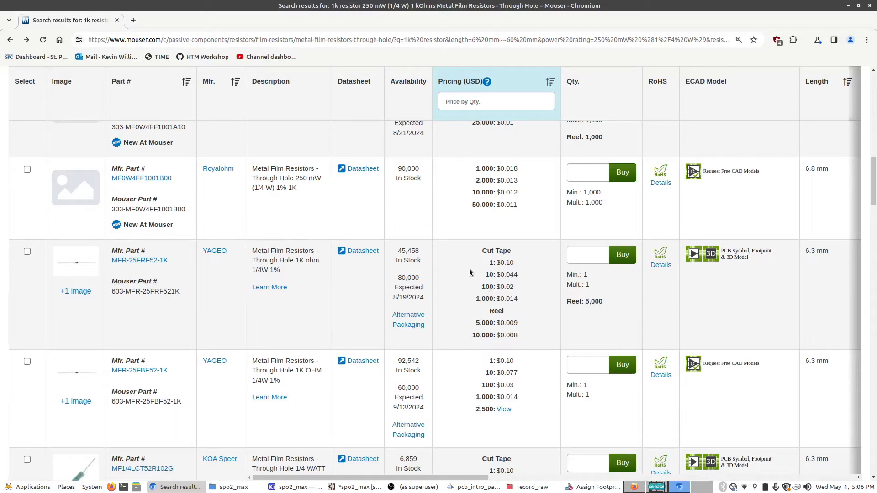
- Open the YAGEO MFR-25FRF52-1K product page and scroll down to its specifications
click(140, 260)
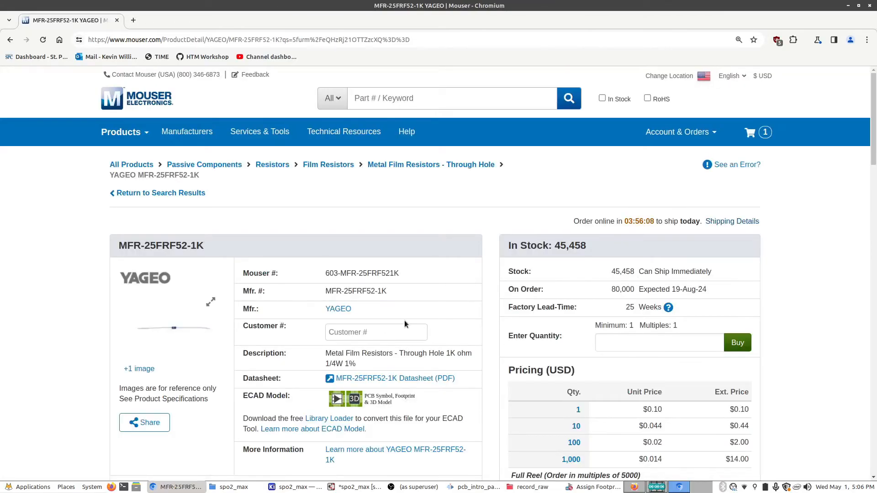
scroll(down, 3)
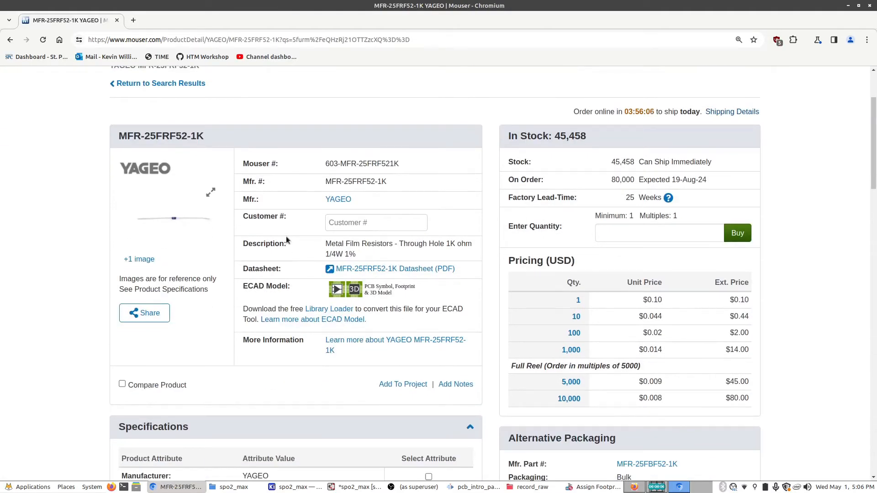
scroll(down, 3)
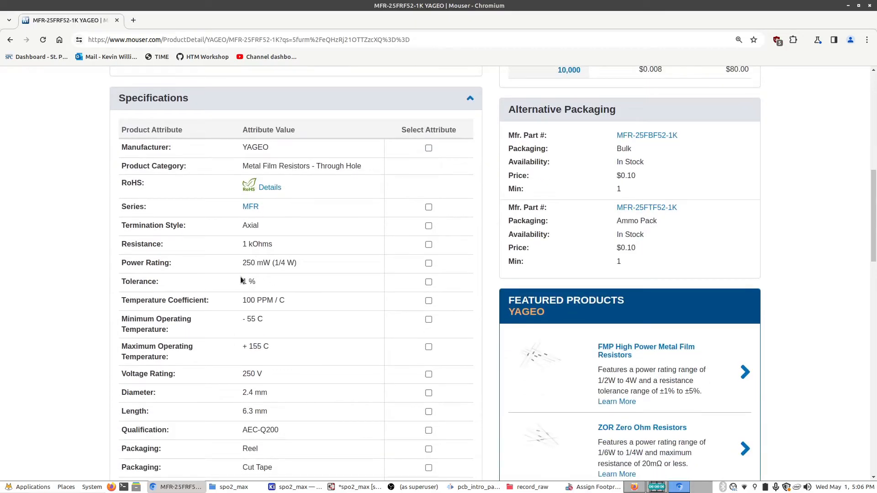
scroll(down, 3)
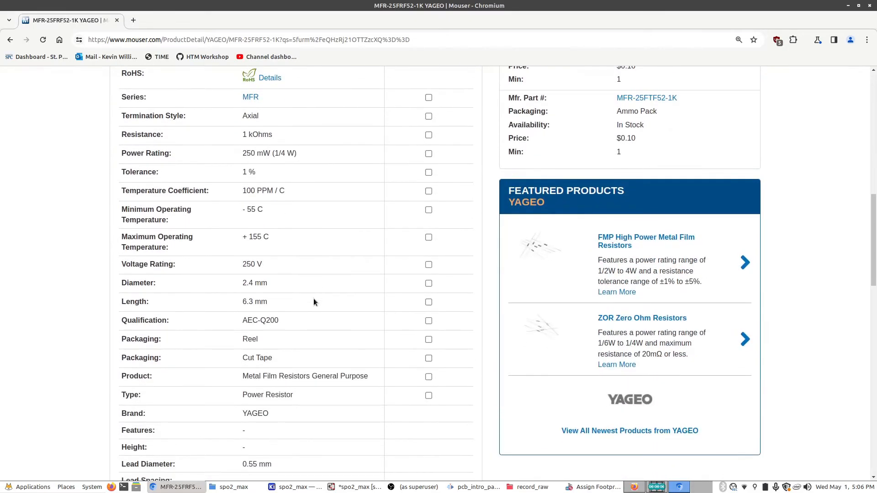
mouse_move(240, 304)
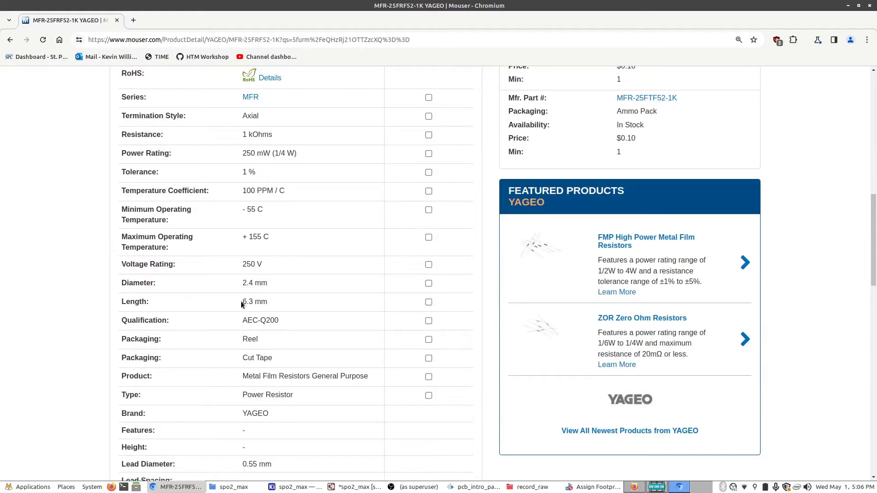
mouse_move(328, 303)
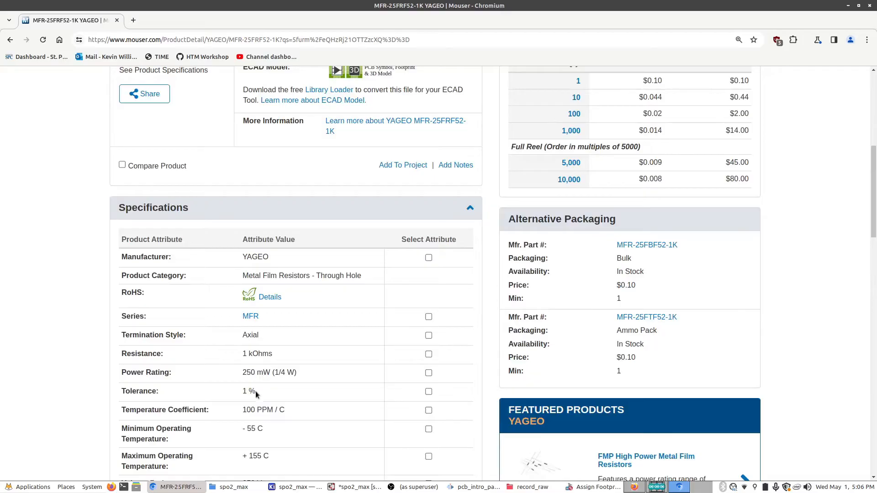
- View the enlarged product photos, close the gallery, and return to the specifications
scroll(up, 3)
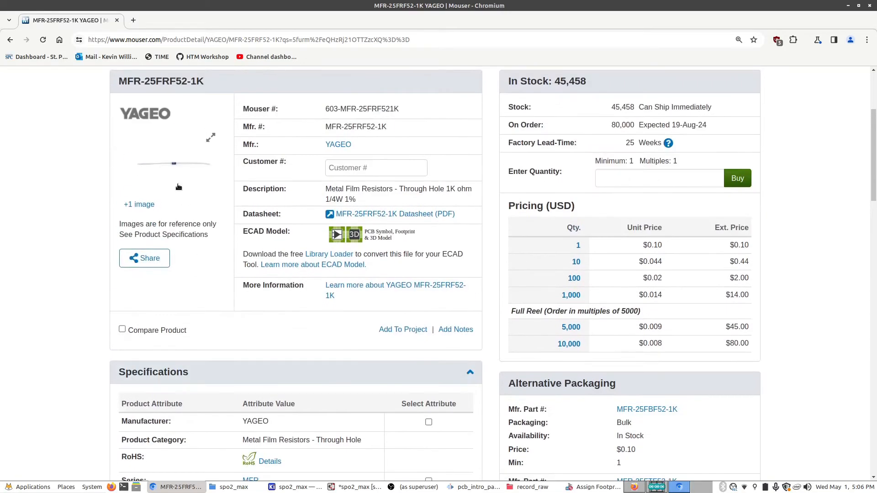
click(211, 137)
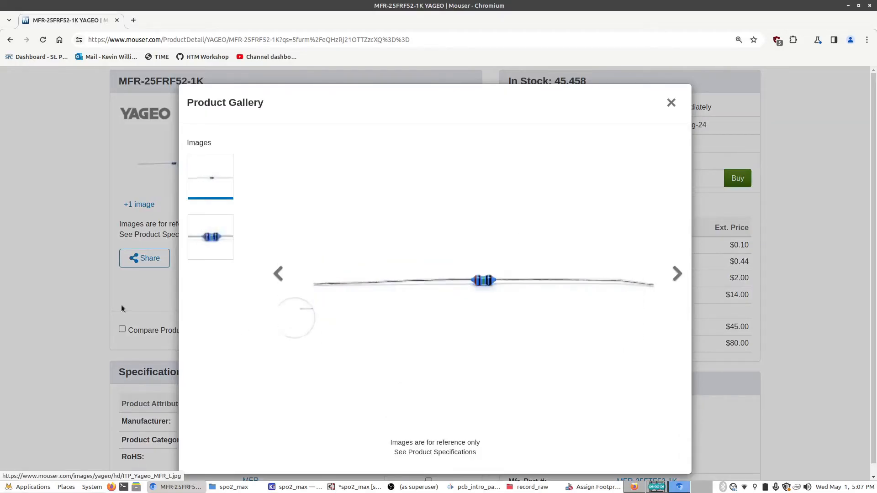
click(670, 102)
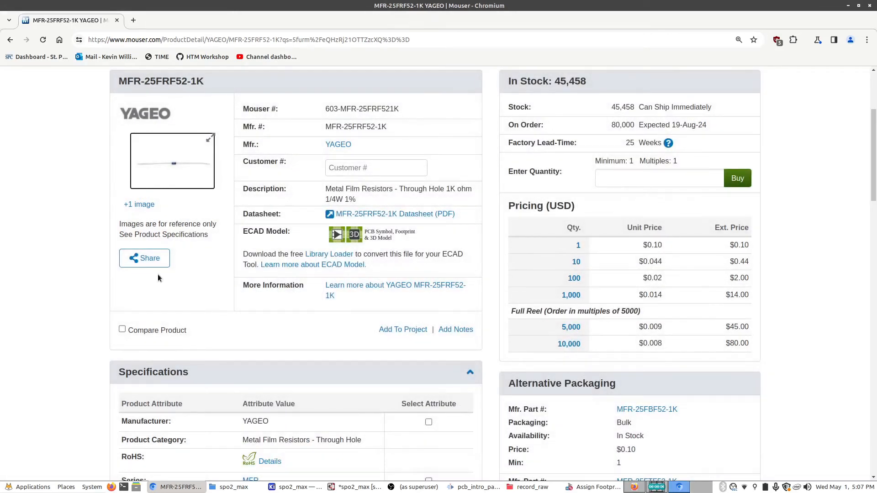
mouse_move(159, 274)
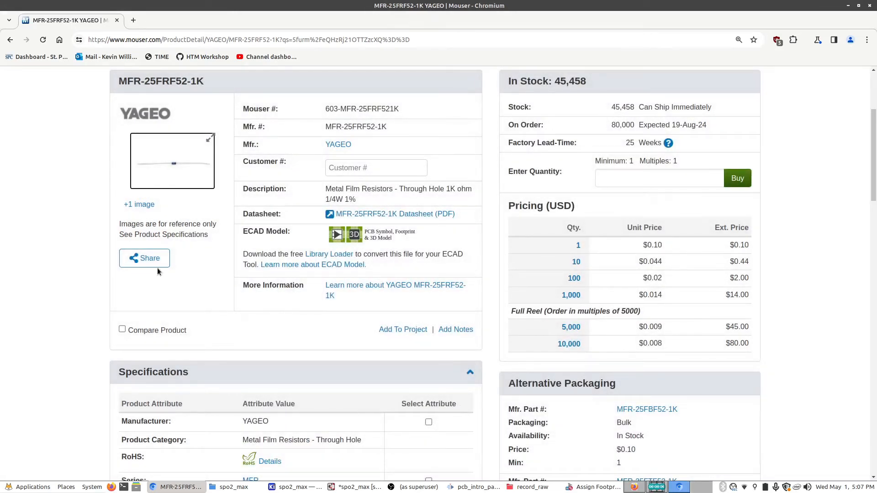
scroll(down, 3)
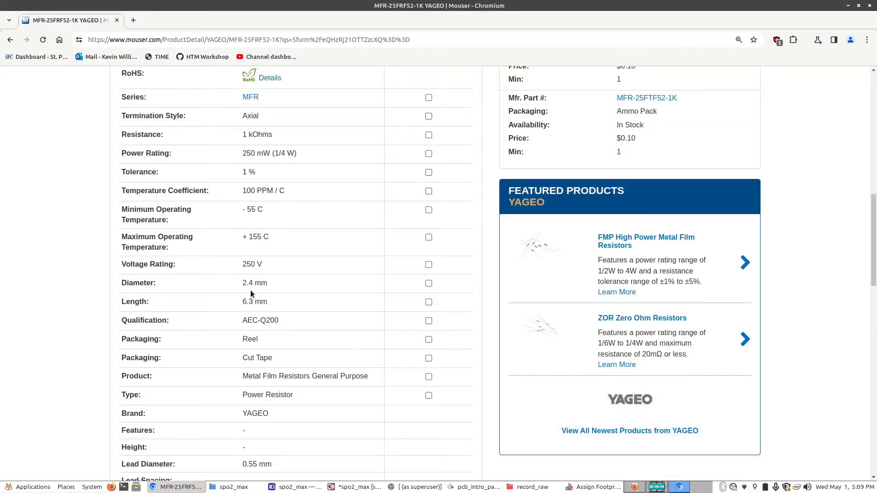
mouse_move(248, 291)
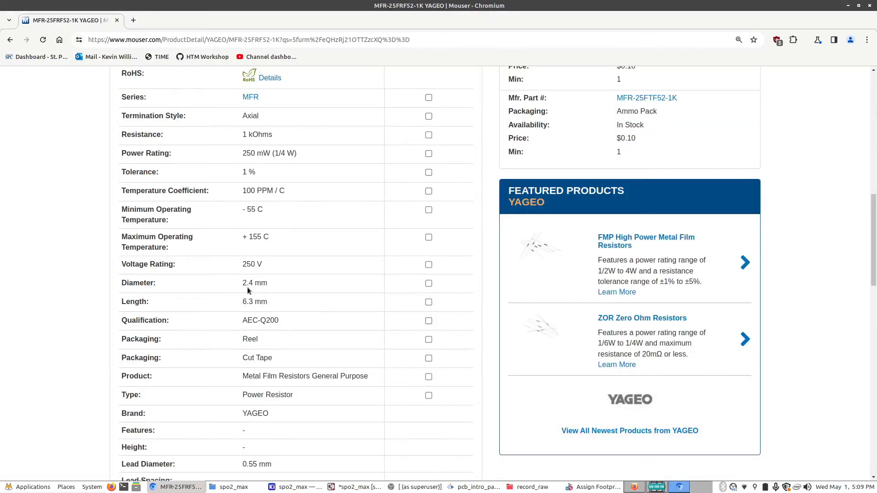
mouse_move(332, 393)
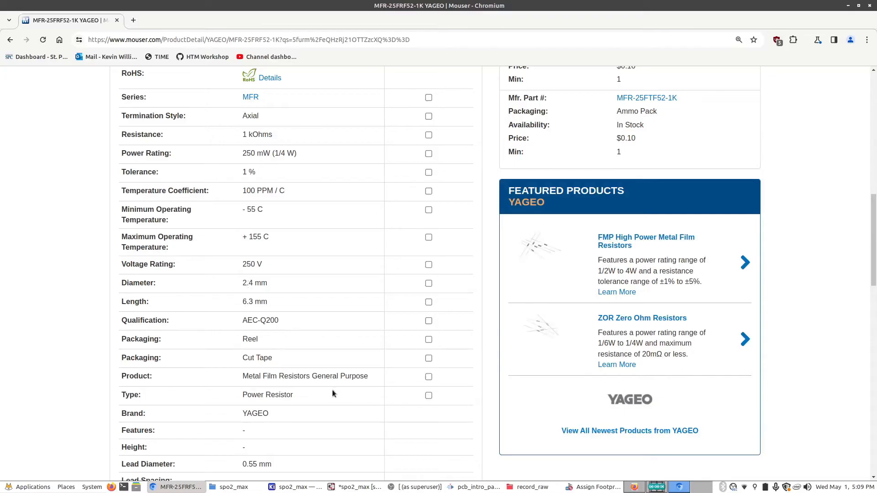
- Preview R_Axial_DIN0207_L6.3mm_D2.5mm_P7.62mm_Horizontal in 3D and assign it to R1–R4
click(592, 486)
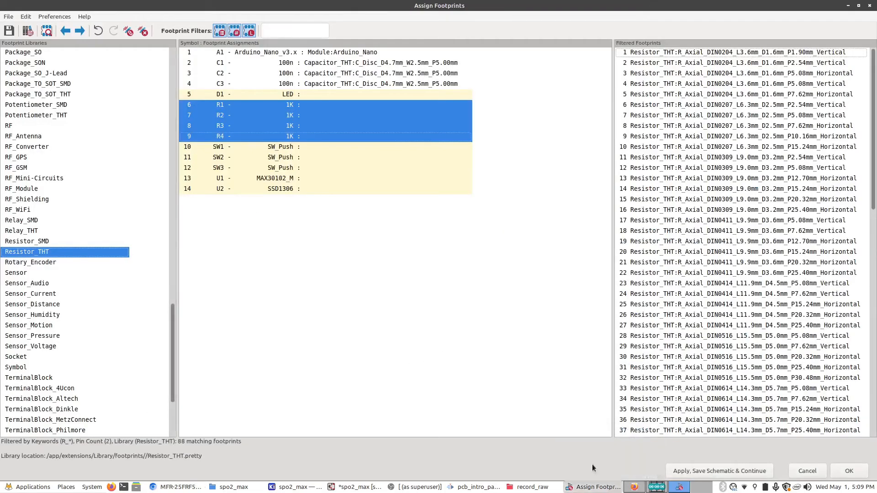
mouse_move(787, 144)
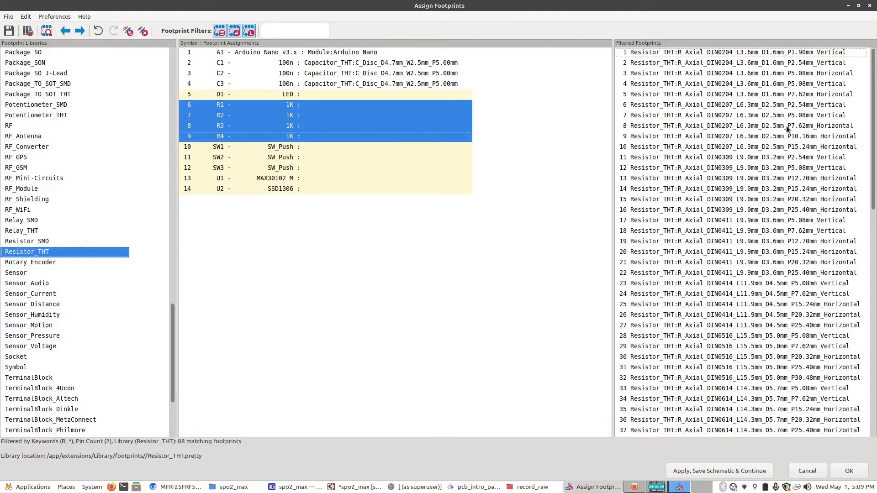
mouse_move(814, 130)
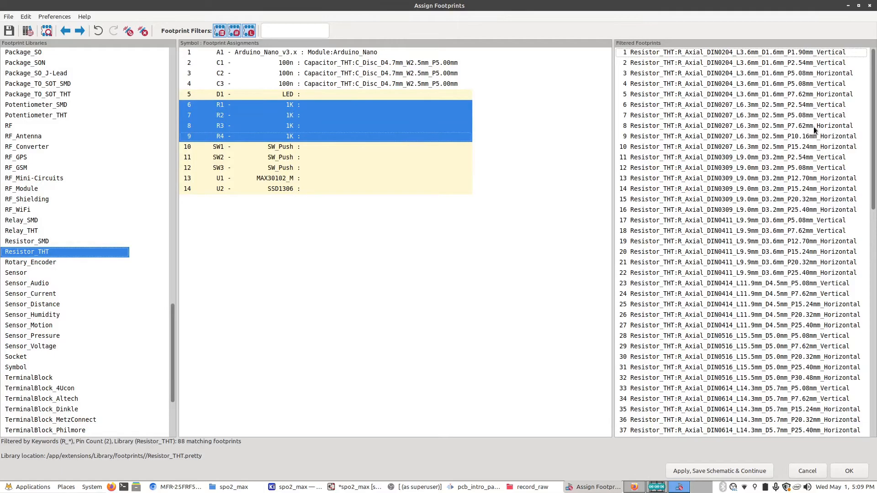
click(737, 125)
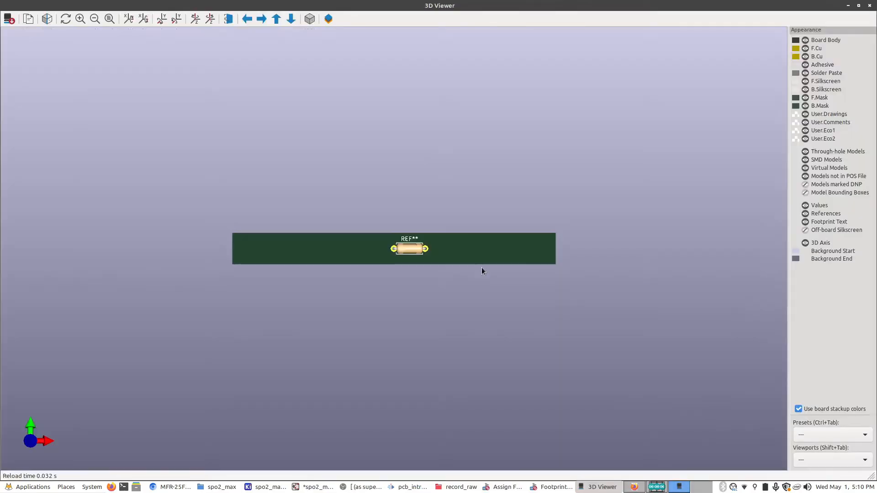
click(597, 486)
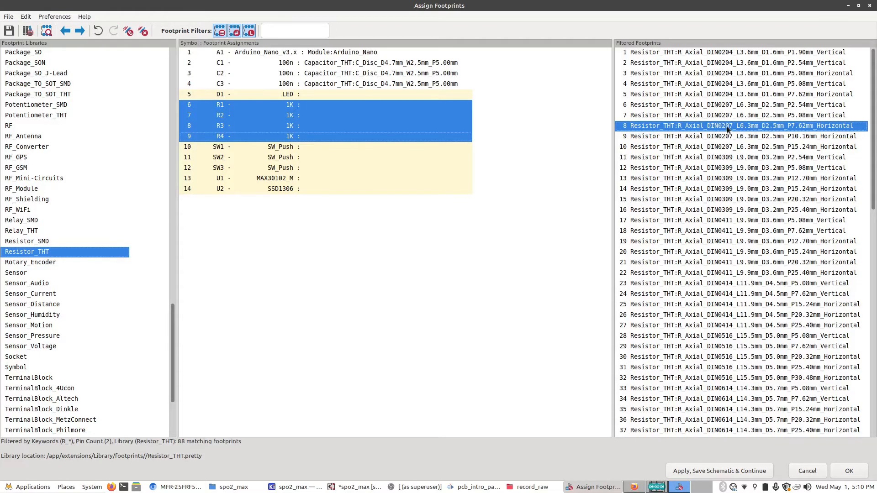
double_click(728, 125)
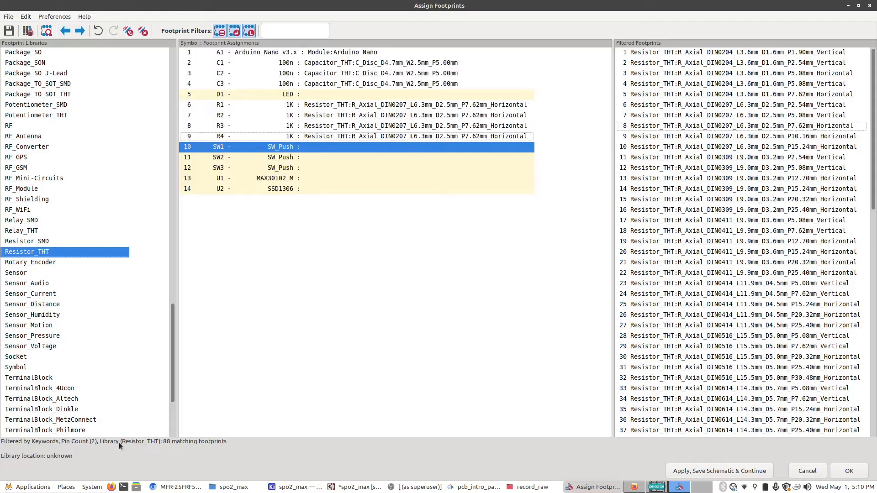
- Buy quantity 4 of MFR-25FRF52-1K and dismiss the cart confirmation
click(177, 486)
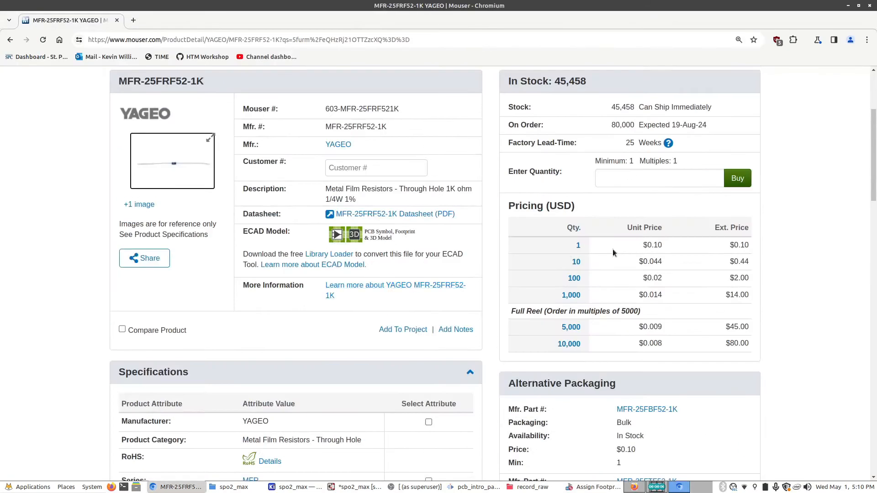
text(4)
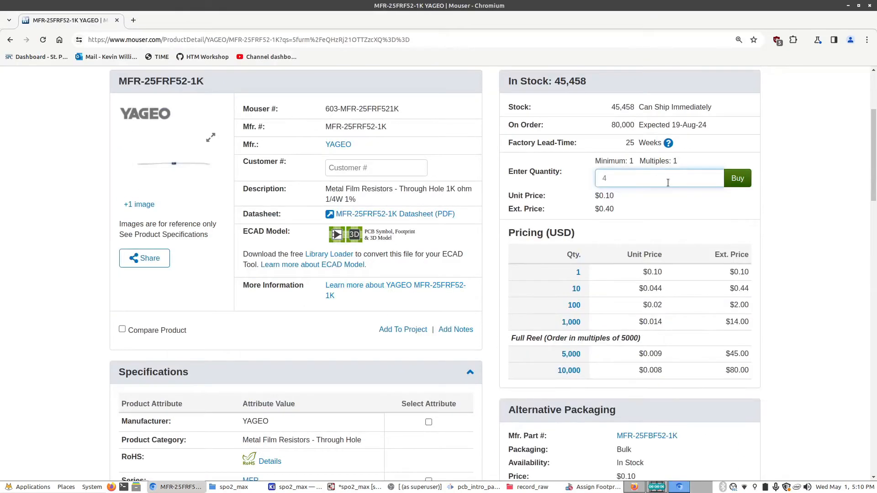
click(737, 178)
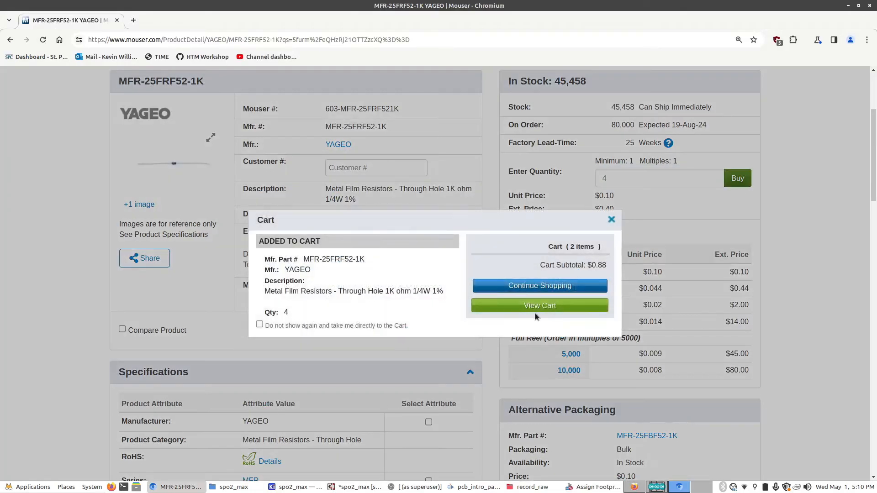
click(596, 486)
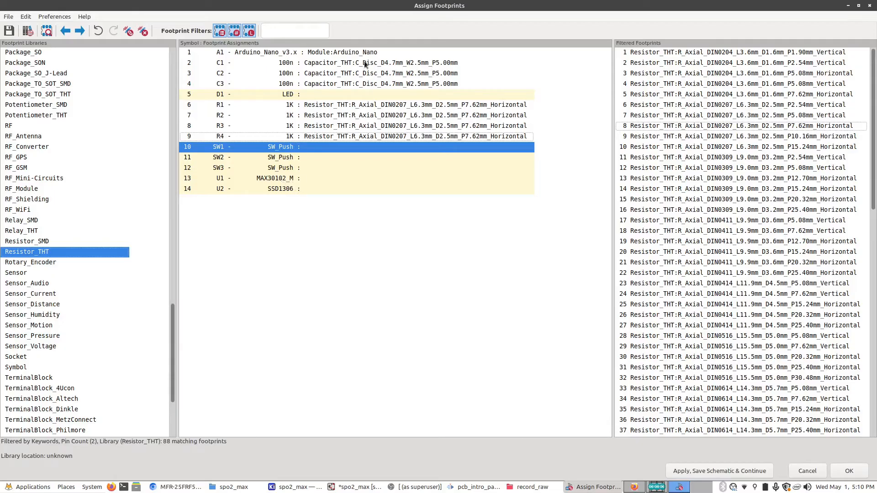
- Filter the library to LED_THT and assign LED_THT:LED_D5.0mm to D1
click(279, 52)
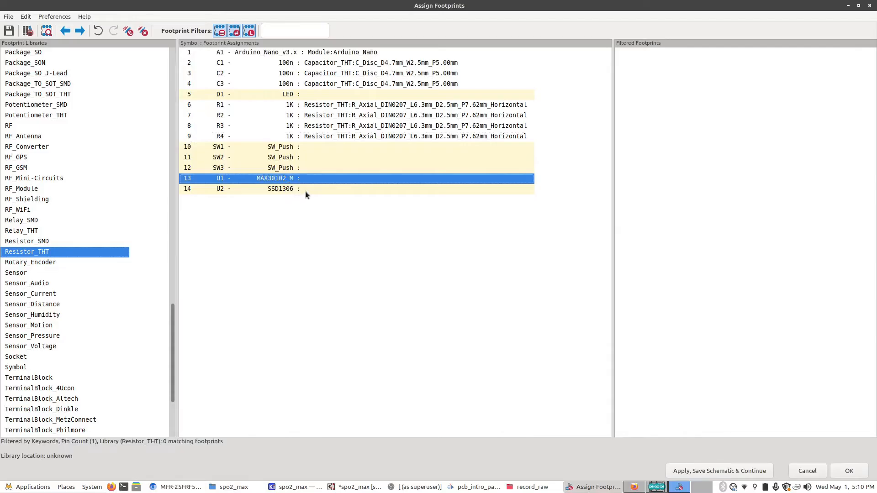
click(280, 188)
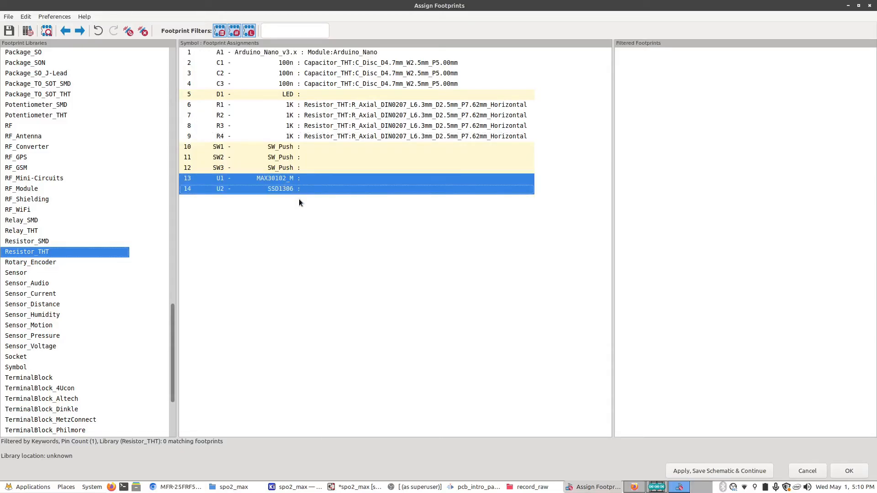
mouse_move(300, 205)
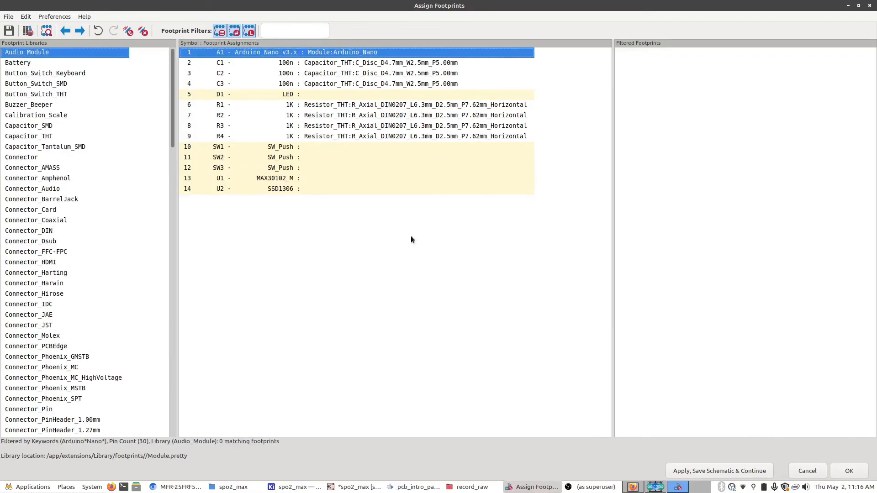
mouse_move(306, 117)
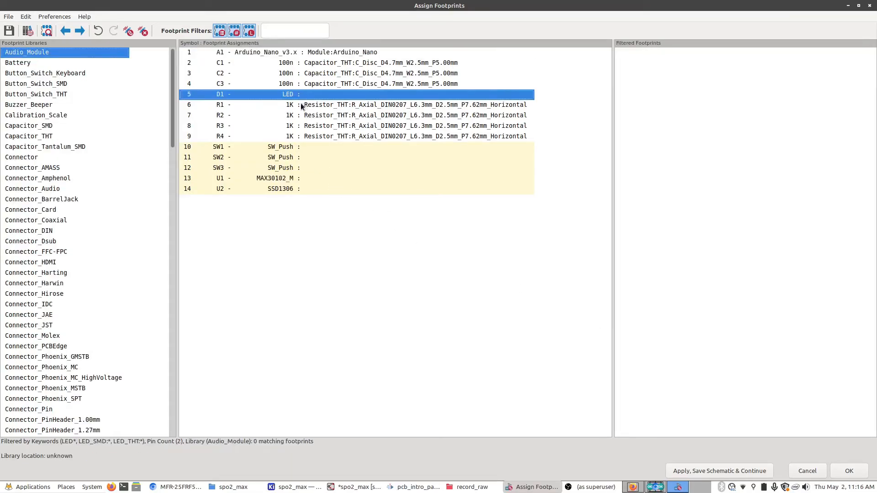
scroll(down, 3)
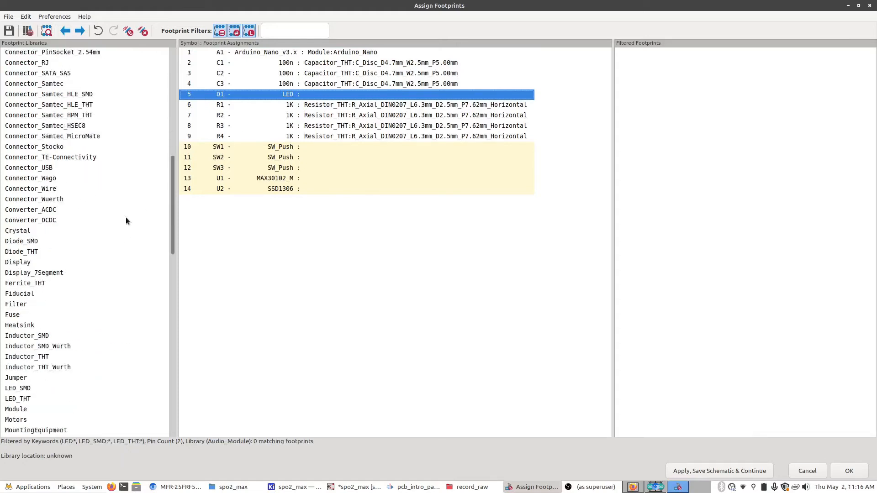
scroll(down, 3)
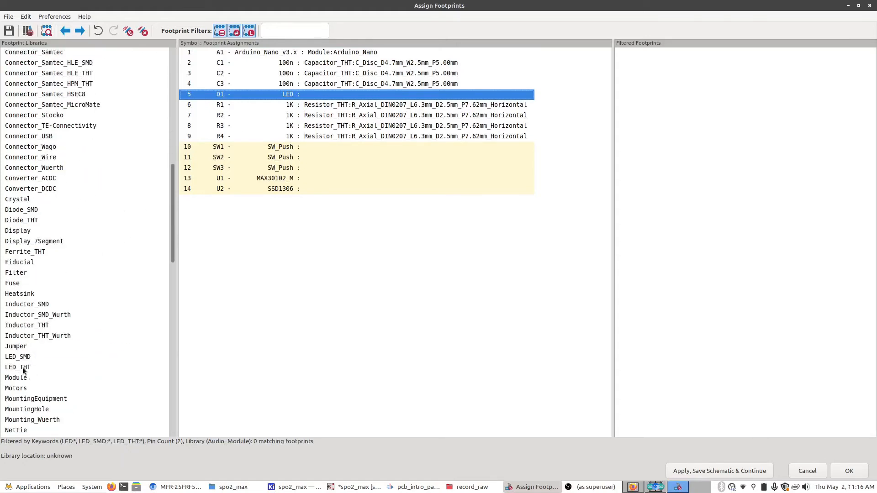
click(17, 366)
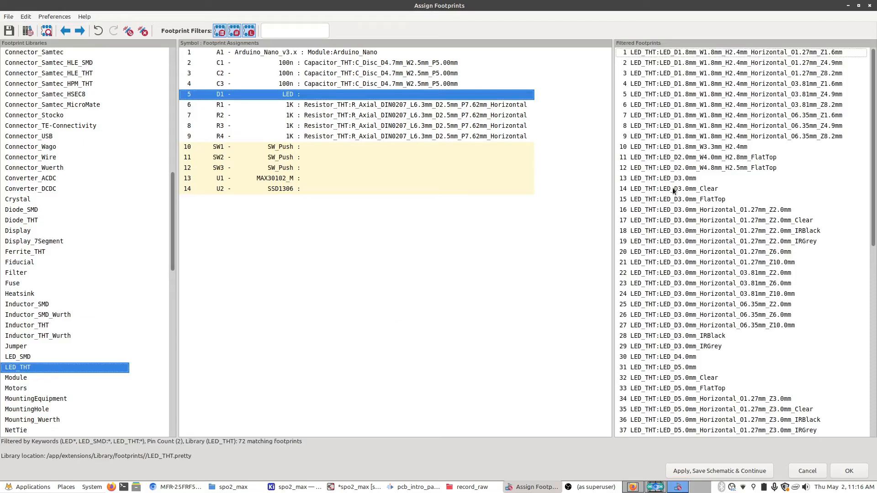
mouse_move(670, 379)
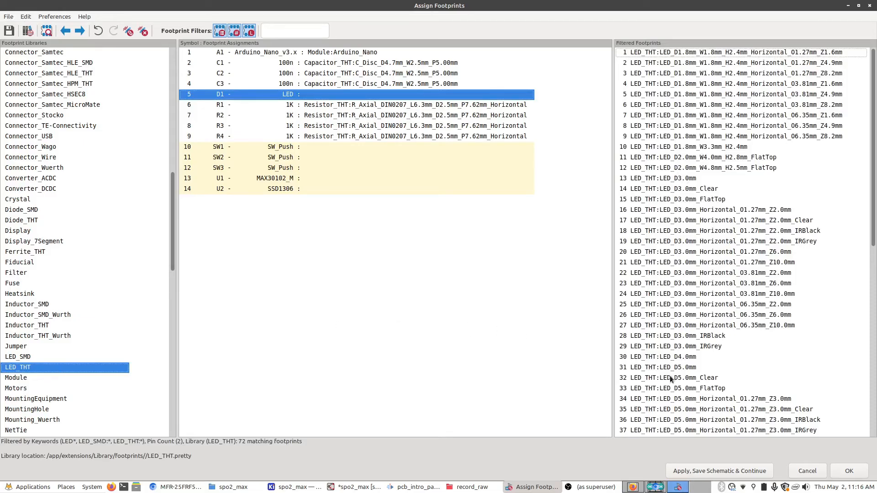
click(671, 367)
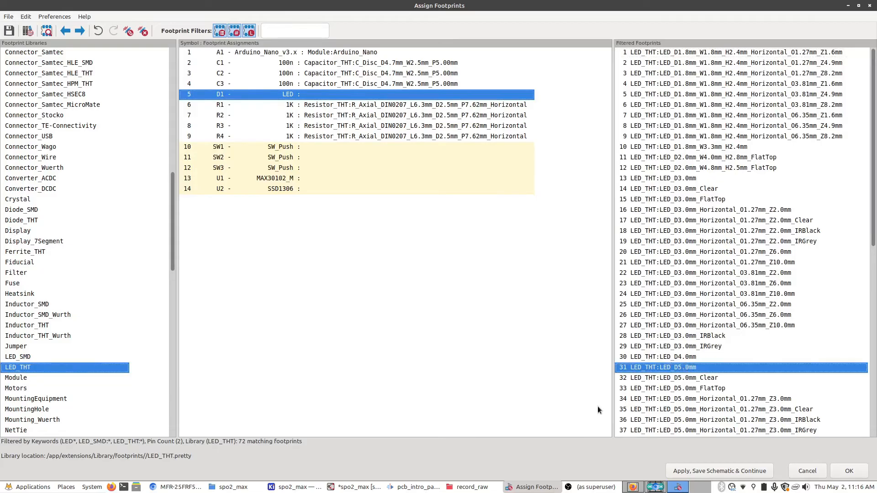
double_click(671, 367)
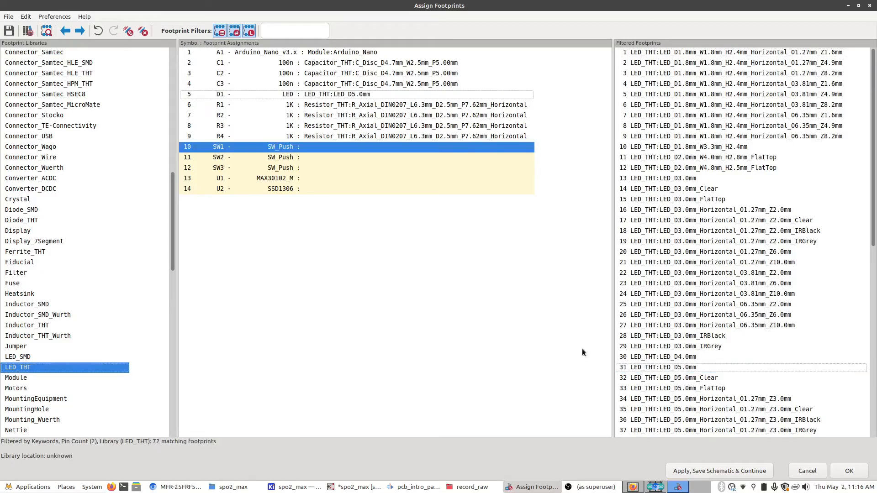
click(176, 486)
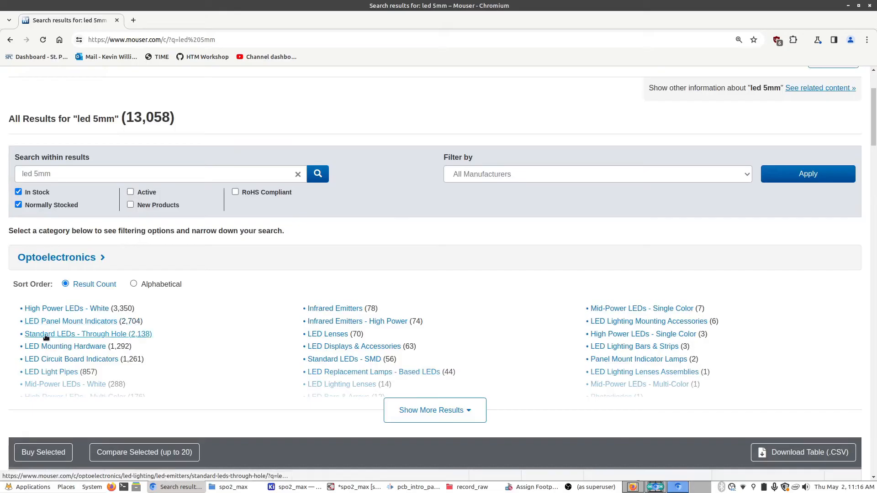
- Filter Mouser's through-hole standard LEDs to Red illumination colour
click(87, 334)
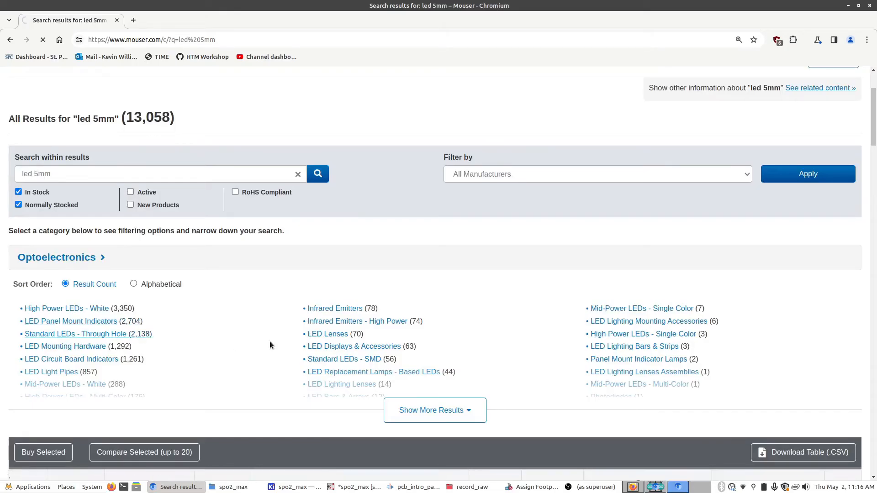
click(75, 334)
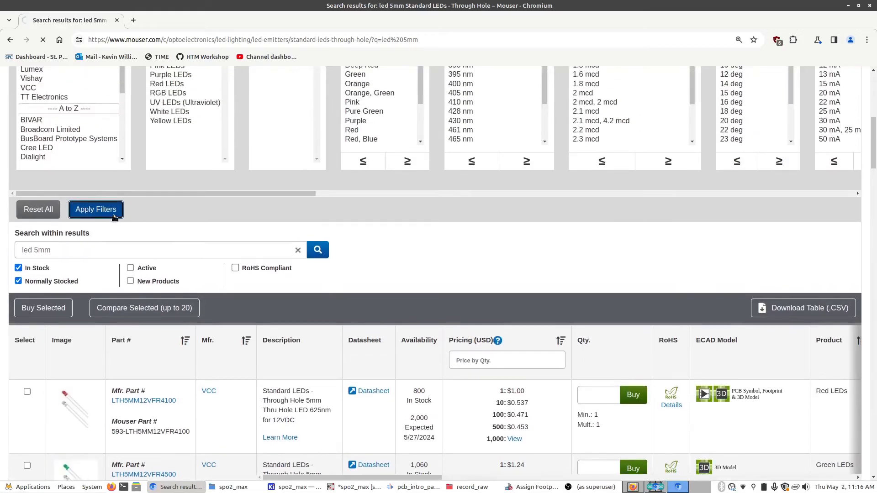
click(95, 210)
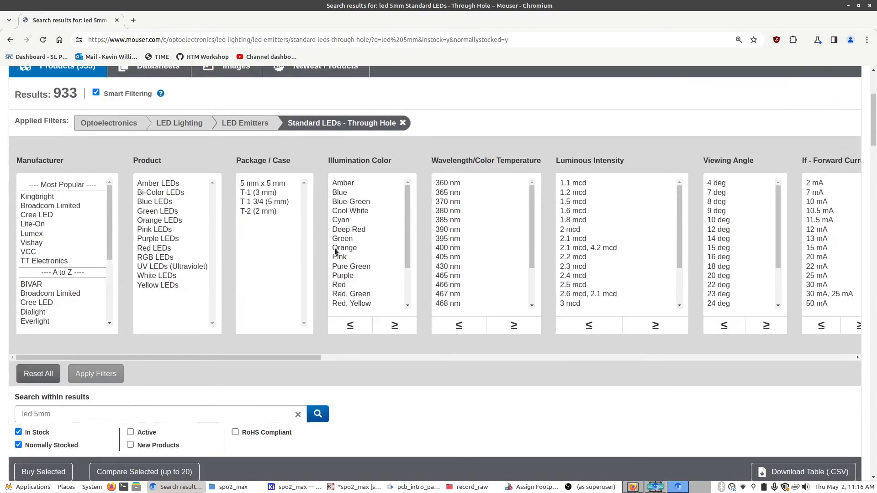
click(95, 373)
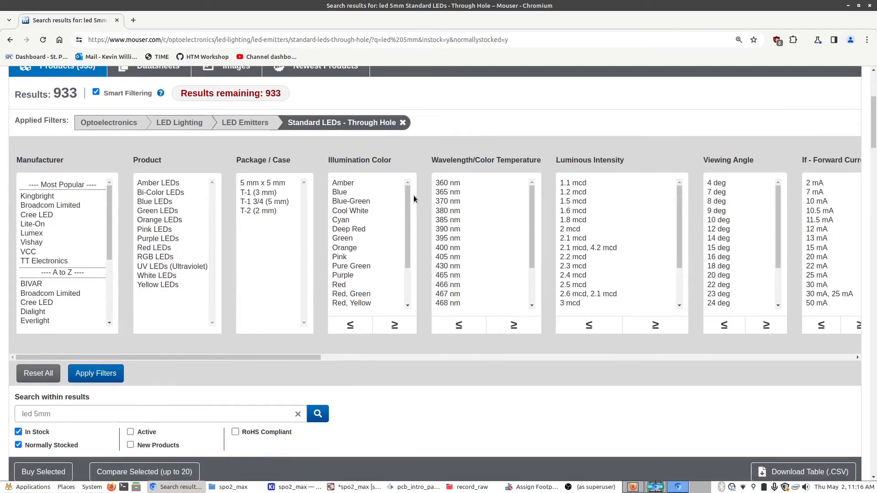
scroll(down, 3)
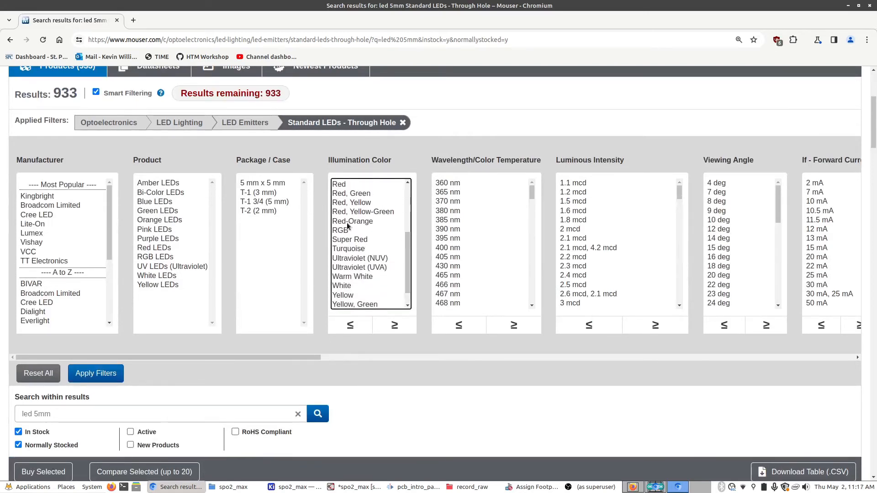
click(339, 238)
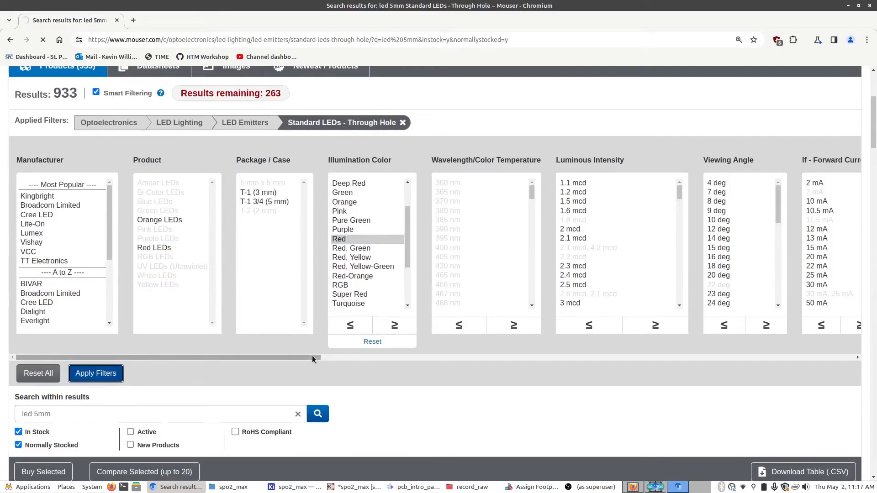
click(95, 373)
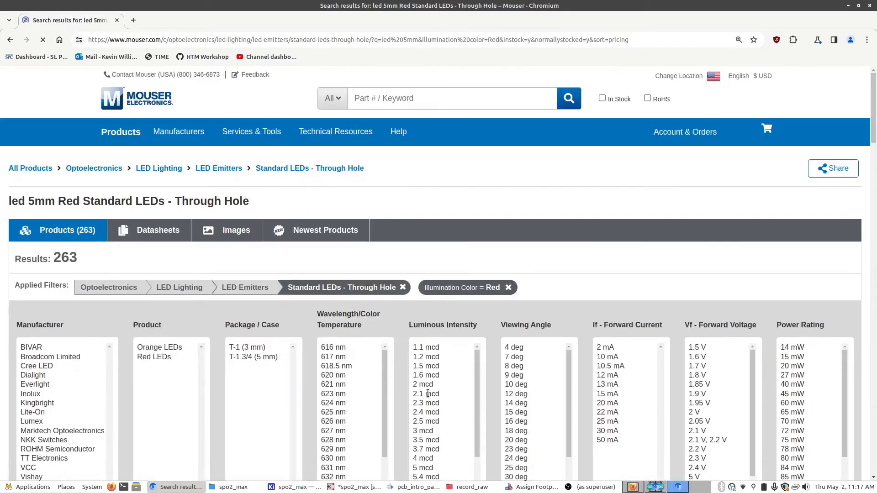
scroll(down, 3)
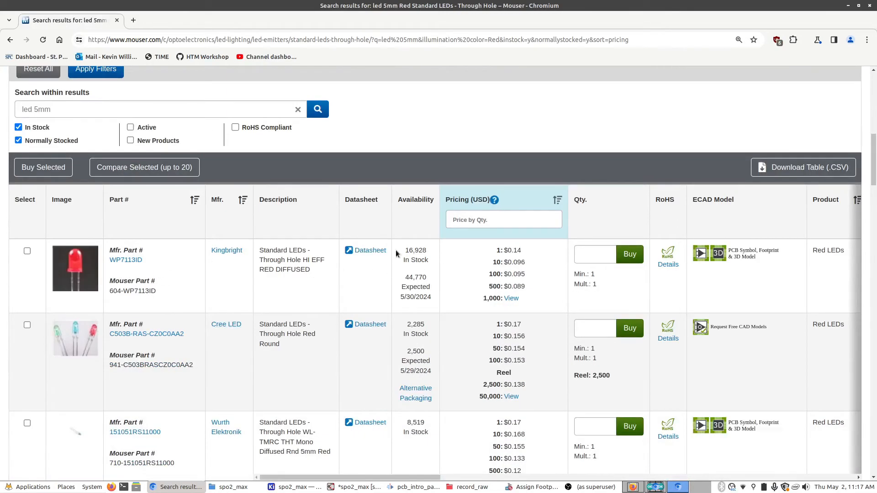
- Open the Kingbright WP7113ID page and buy quantity 1
click(126, 259)
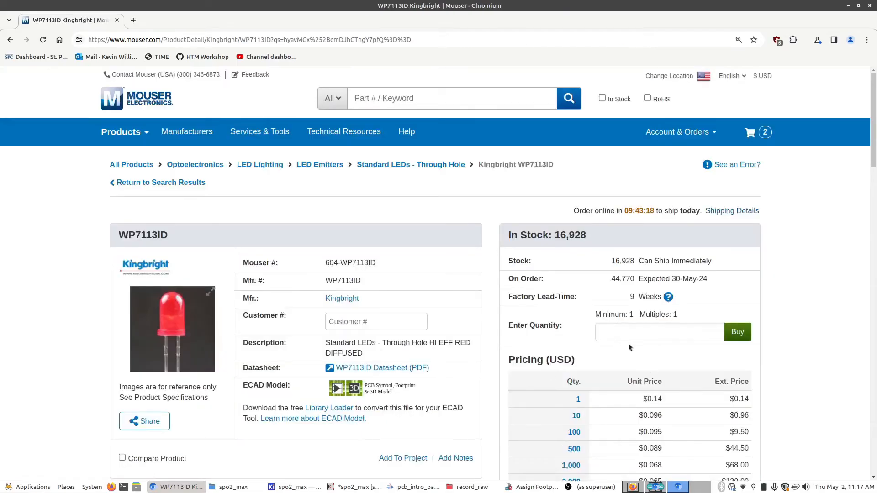
click(659, 332)
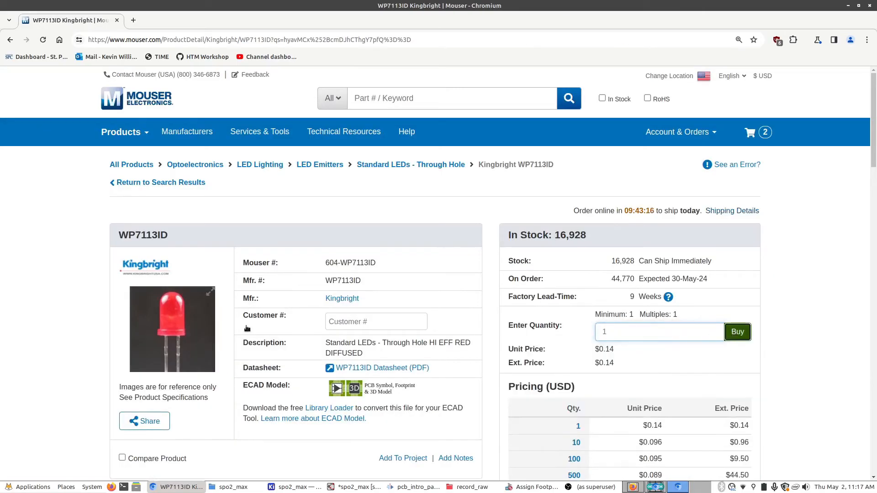
click(737, 332)
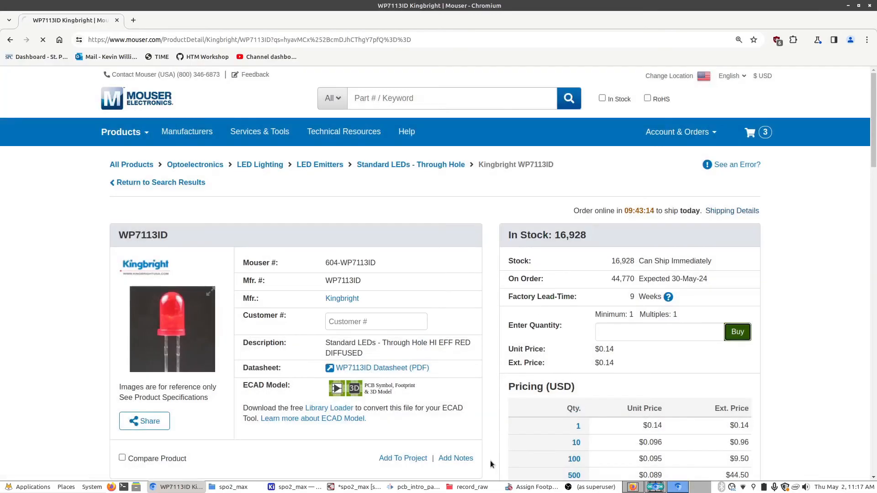
click(531, 486)
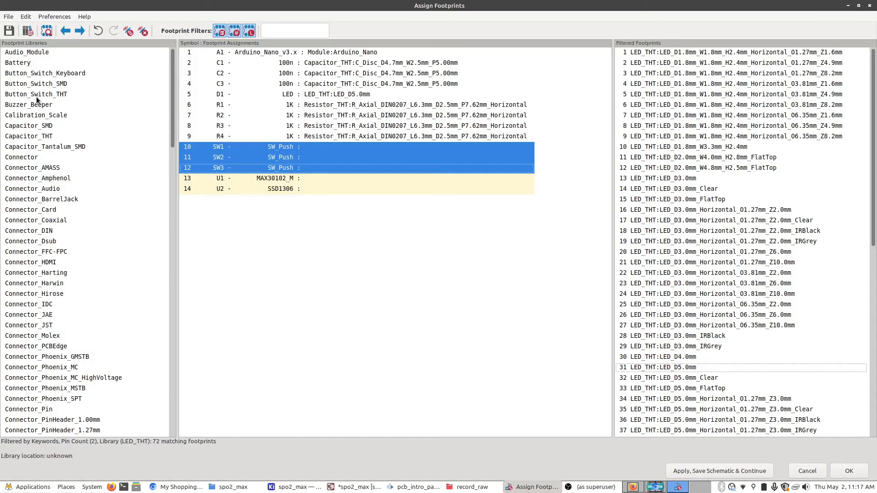
- Show the Button_Switch_THT library and select the SW_PUSH_6mm footprint for SW1–SW3
click(35, 95)
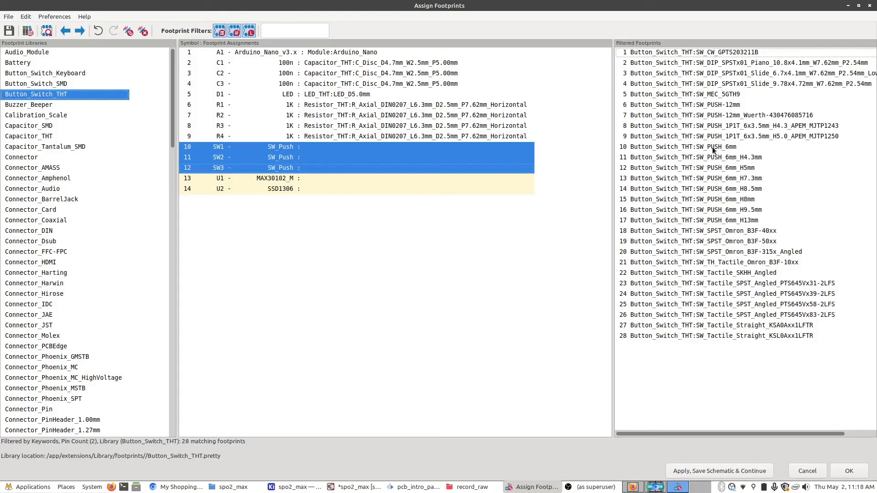
click(693, 147)
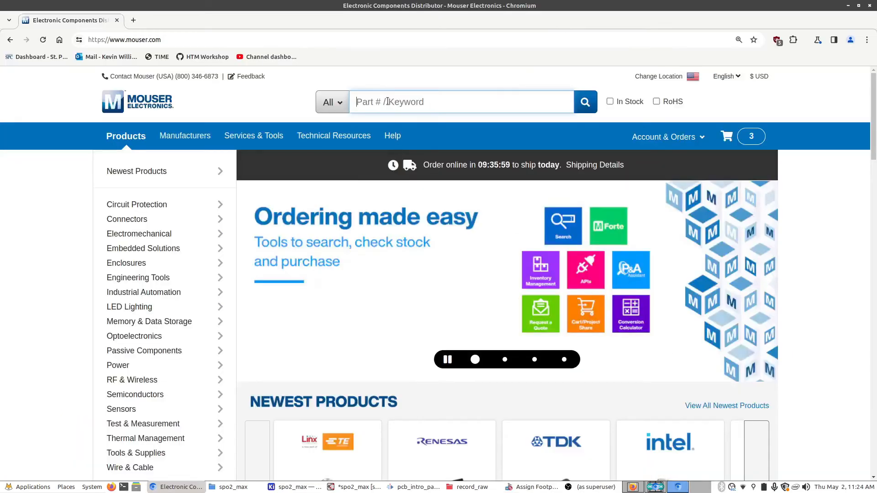
- Search '6mm butto' and filter tactile switches to through-hole, 6 mm width
text(6mm button)
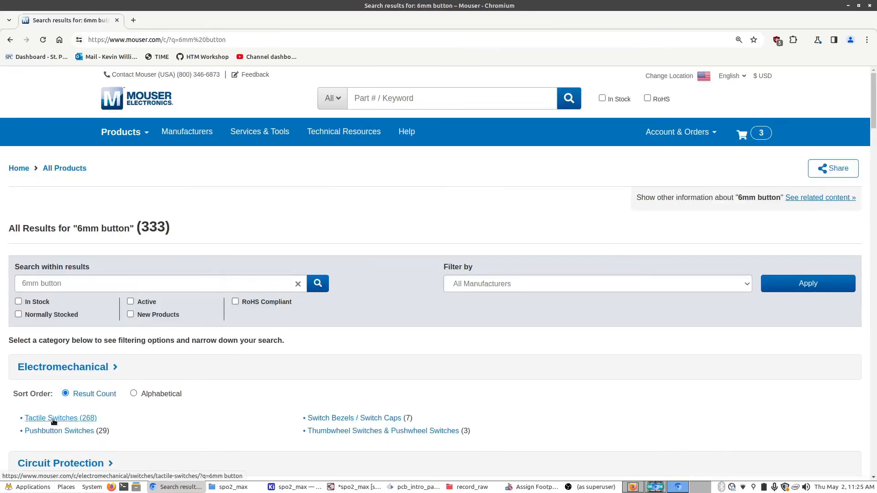
click(60, 418)
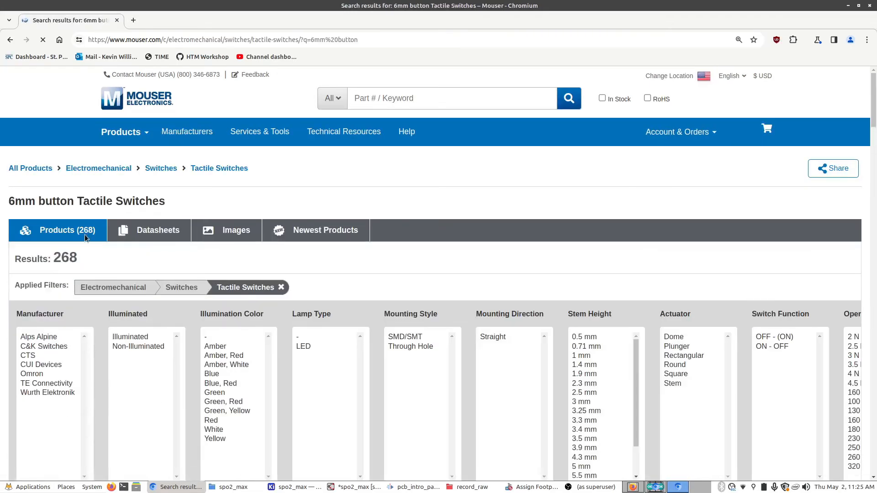
scroll(down, 3)
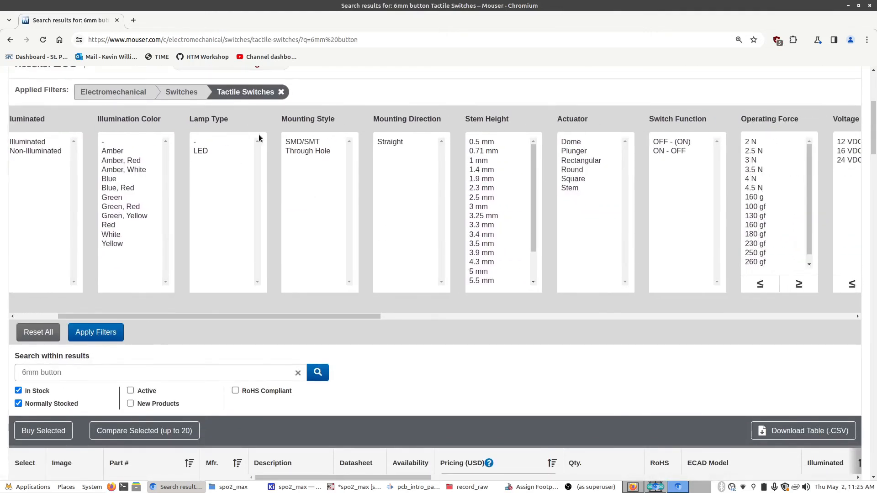
click(307, 151)
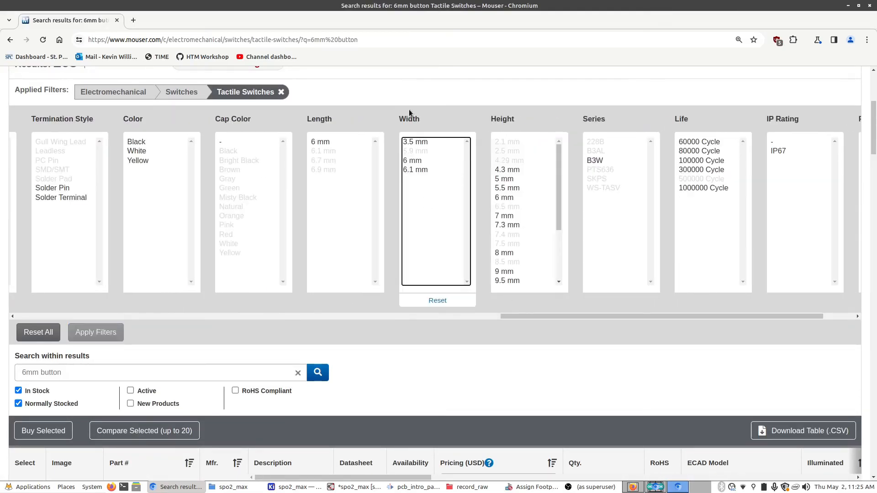
click(504, 198)
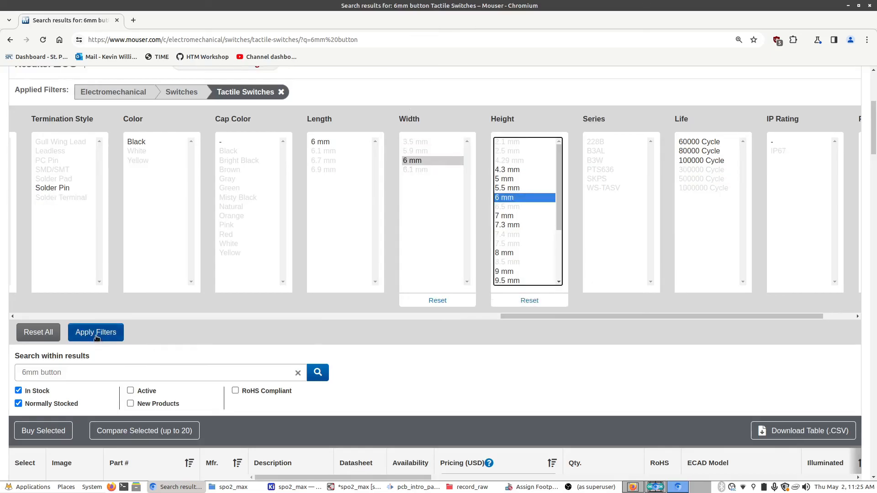
click(96, 332)
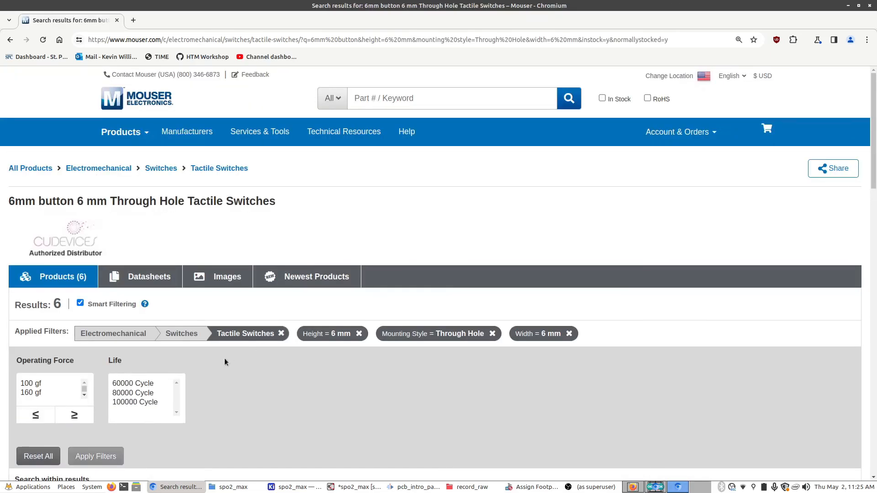
scroll(down, 3)
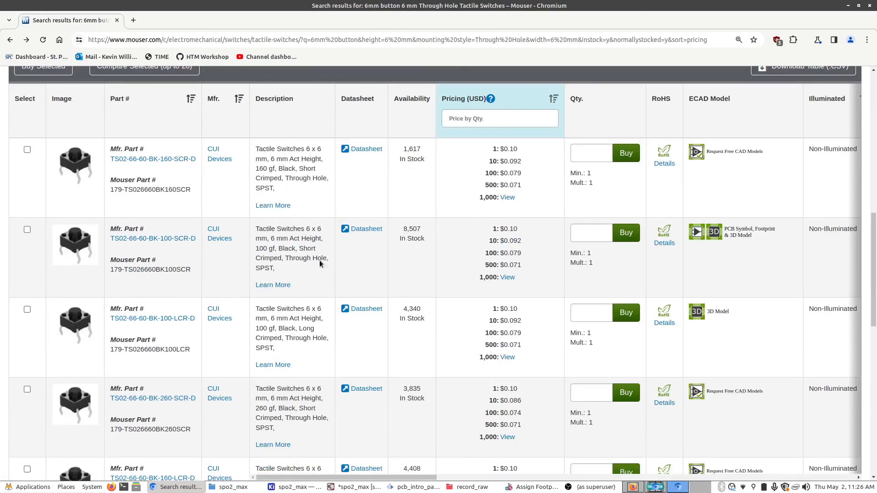
mouse_move(152, 159)
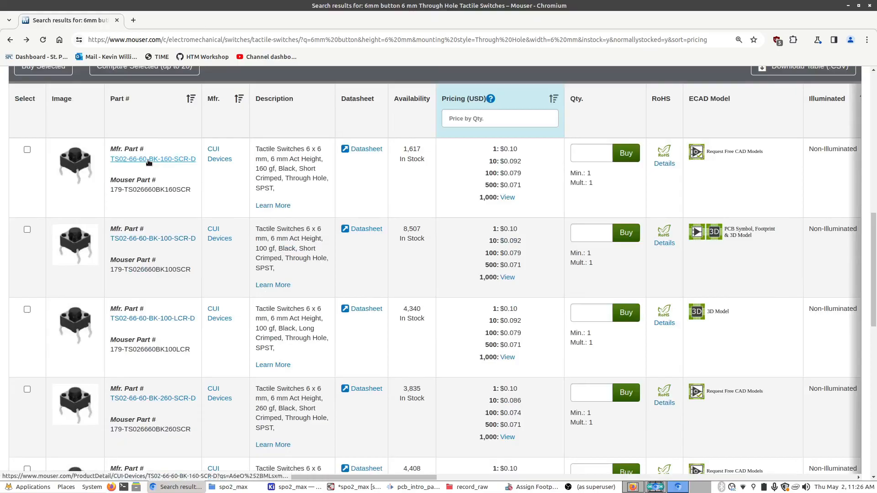
- Open the CUI TS02-66-60-BK-160-SCR-D product page and select the quantity field
click(153, 159)
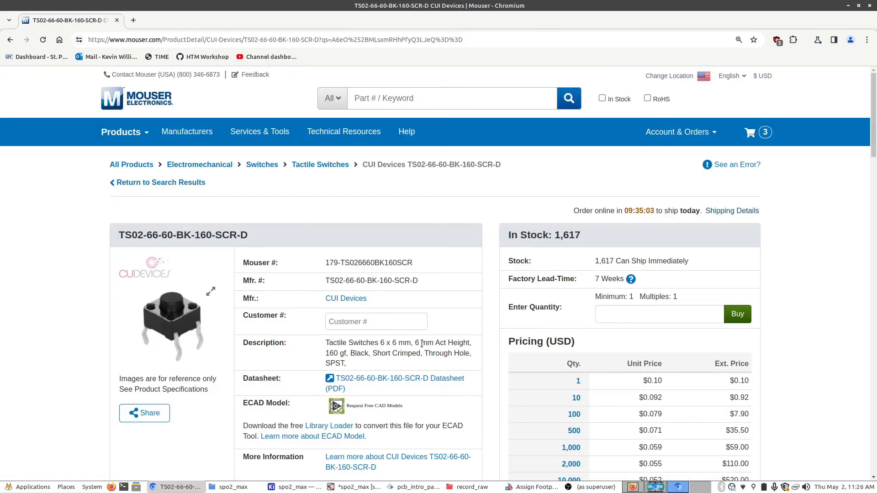
click(658, 314)
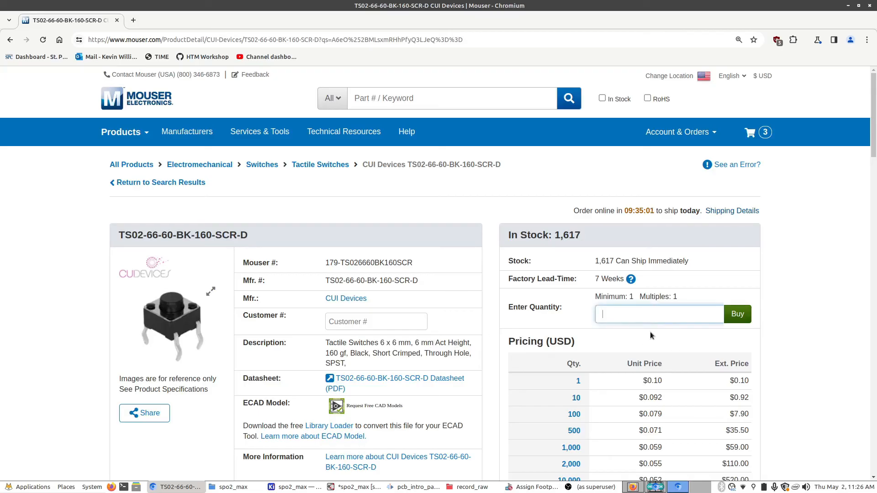
click(563, 488)
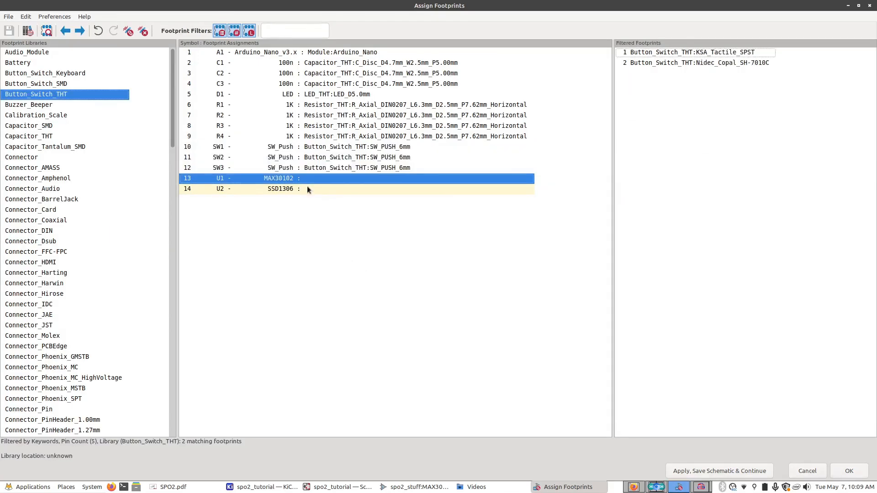
- Select the SSD1306 entry, show Connector_PinSocket_2.54mm, and preview a five-pin socket
click(280, 188)
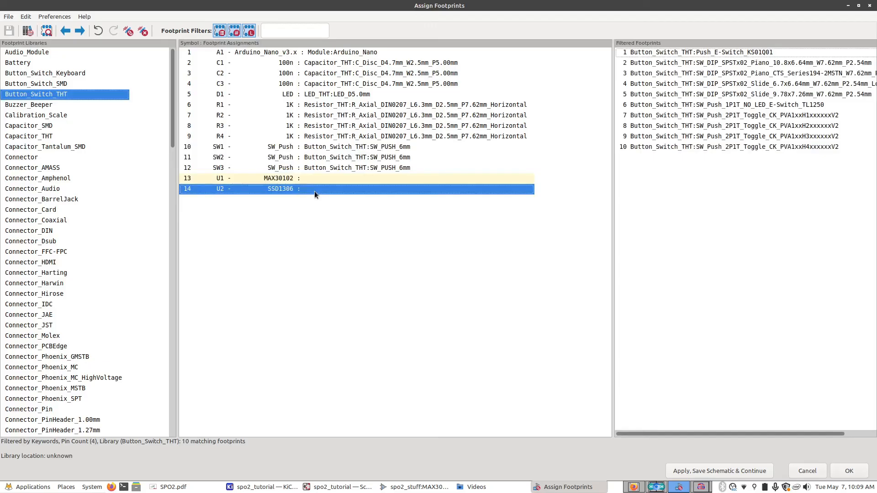
mouse_move(305, 189)
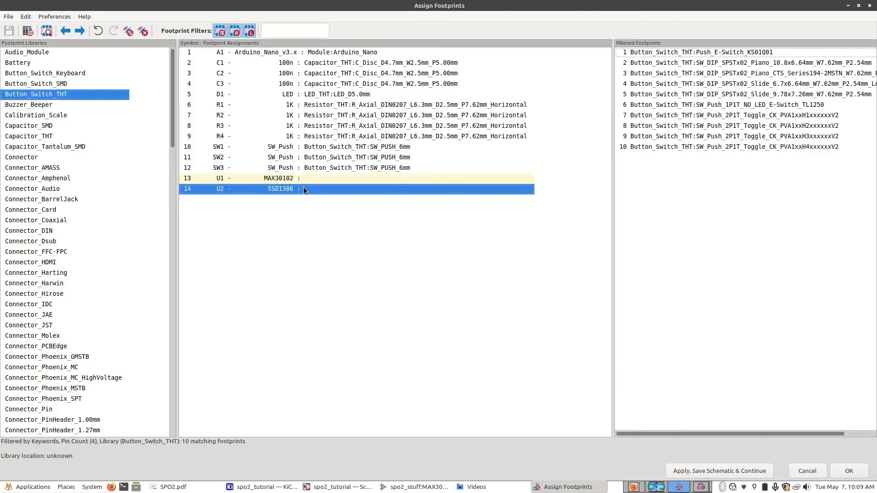
mouse_move(300, 181)
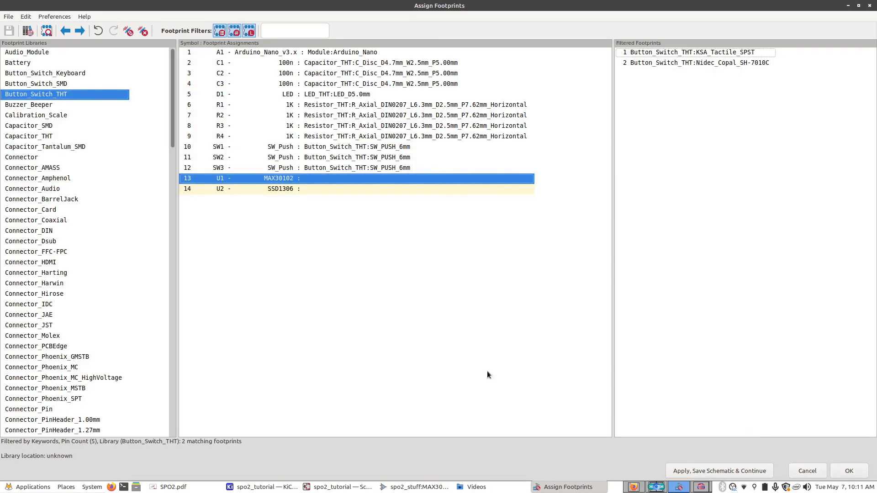
scroll(down, 3)
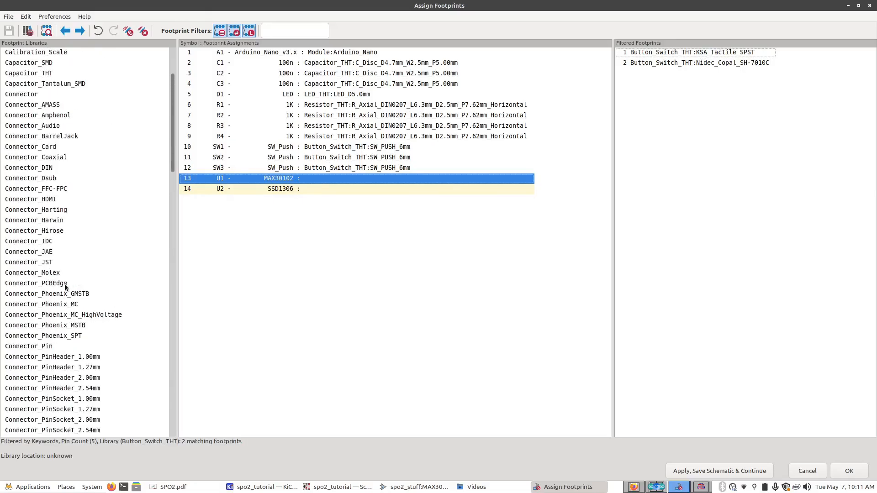
click(52, 367)
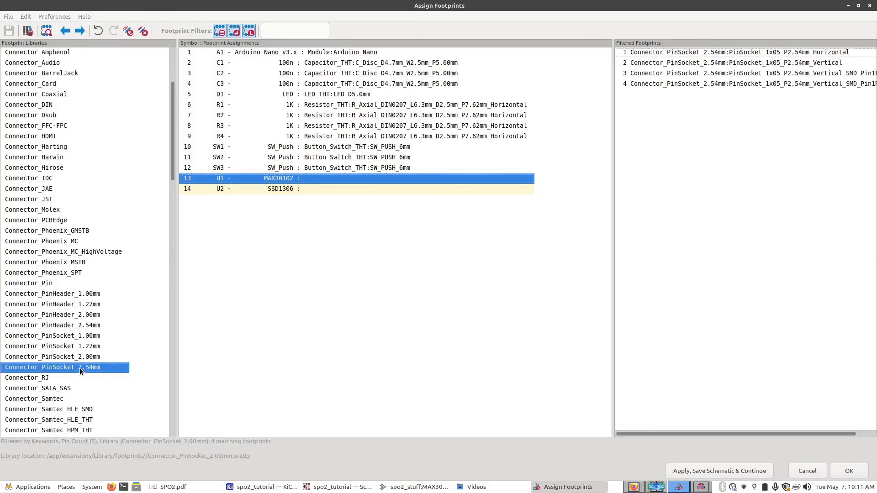
click(727, 62)
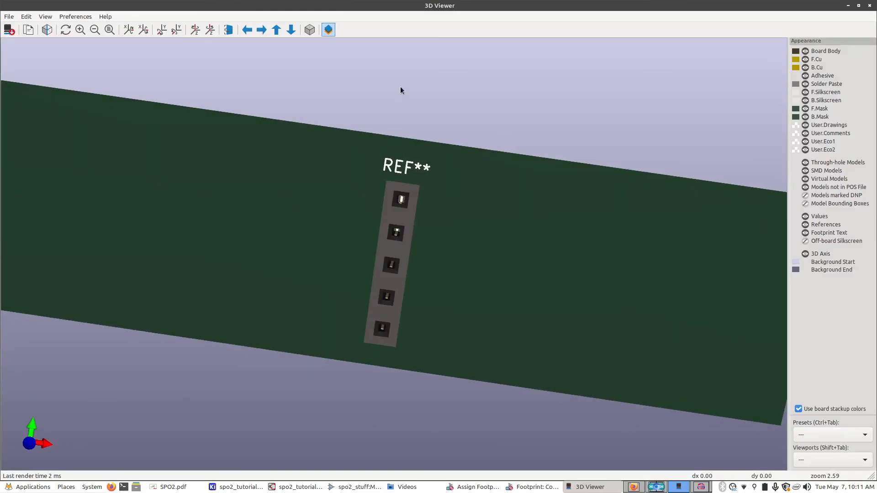
- Rotate the 3D view so the five-pin socket faces straight on
drag(400, 90, 384, 159)
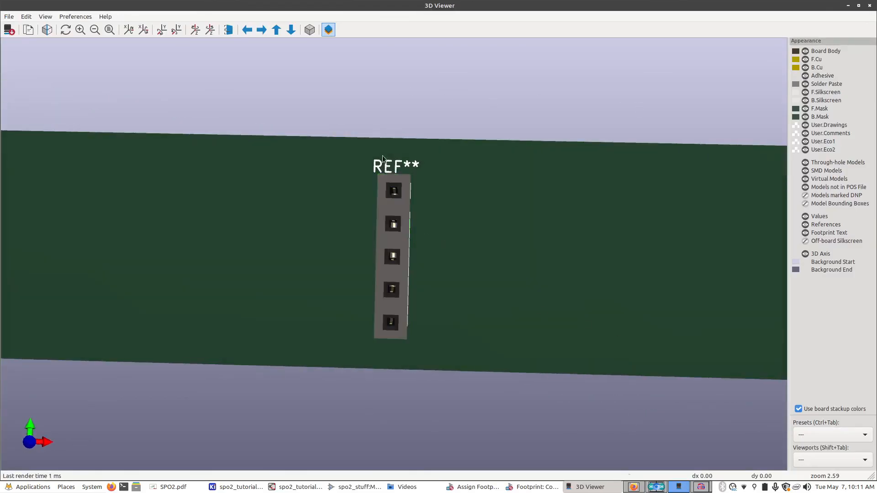
mouse_move(528, 105)
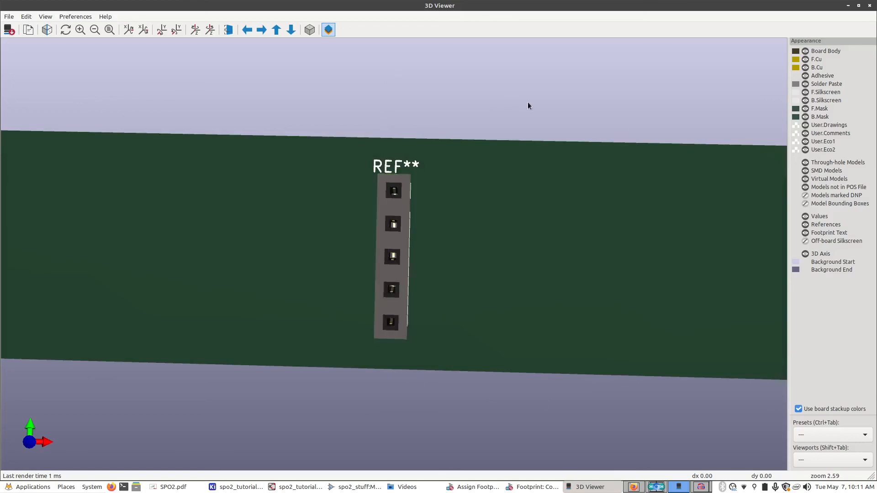